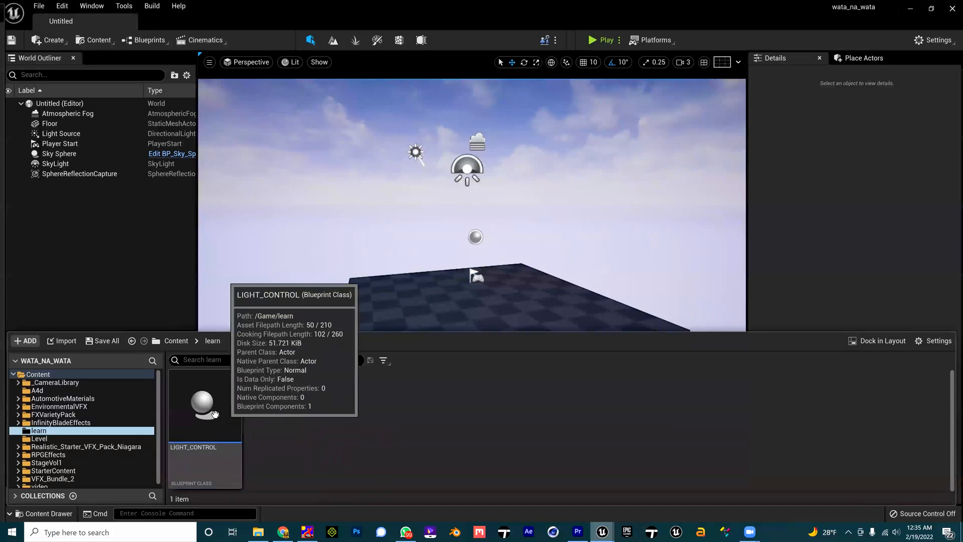
Delete LIGHT_CONTROL and create an Img Media Source asset named SOURCE in the learn folder.
{"action": "right_click", "coordinate": [204, 405]}
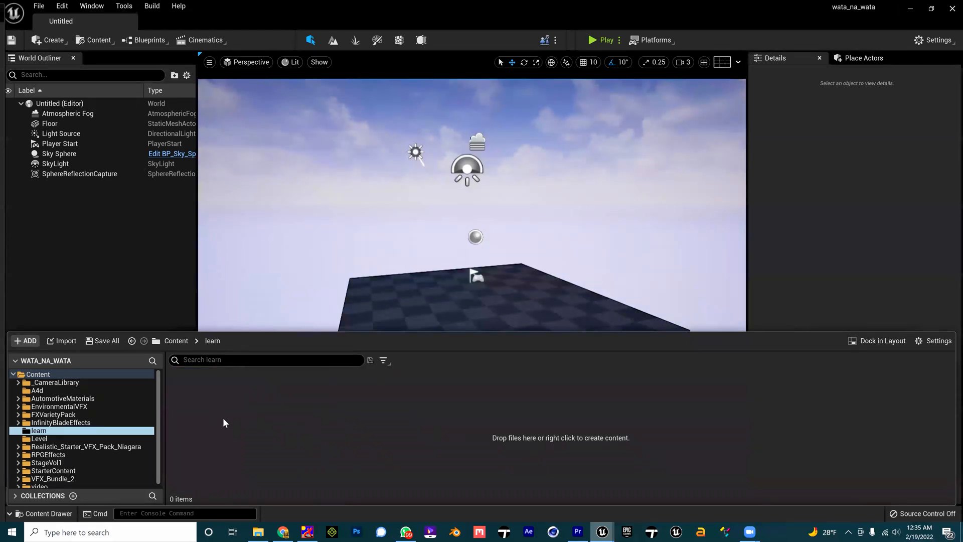
{"action": "right_click", "coordinate": [222, 423]}
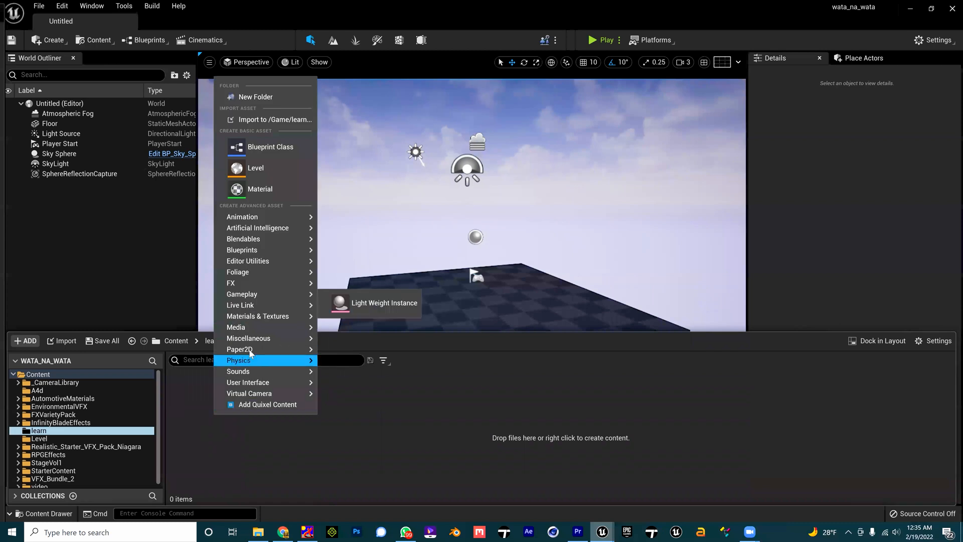
{"action": "mouse_move", "coordinate": [236, 327]}
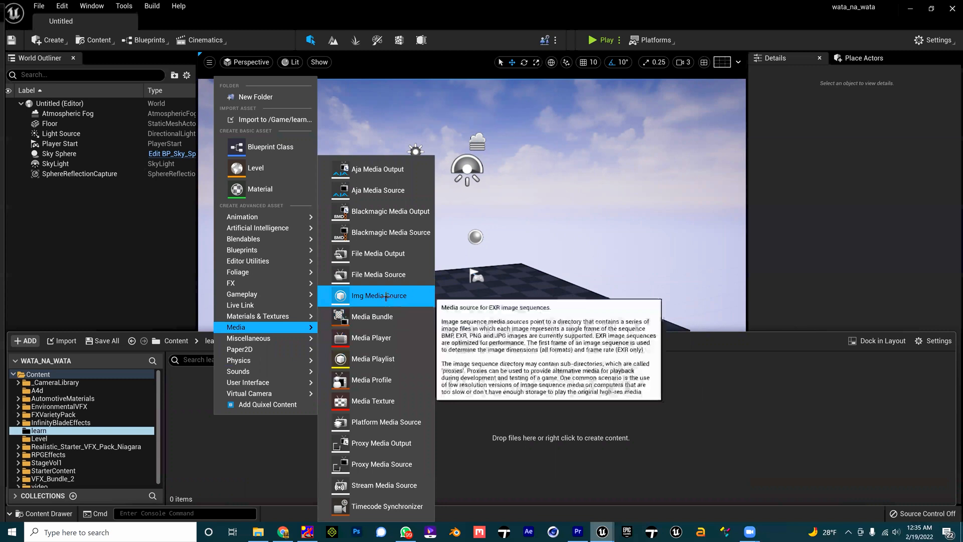
{"action": "left_click", "coordinate": [379, 295]}
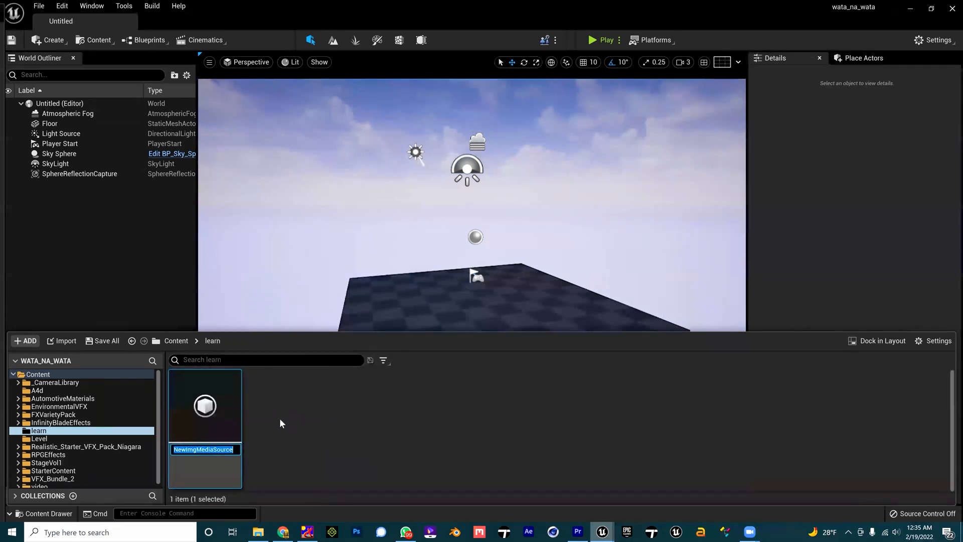
{"action": "type", "text": "SOURCE"}
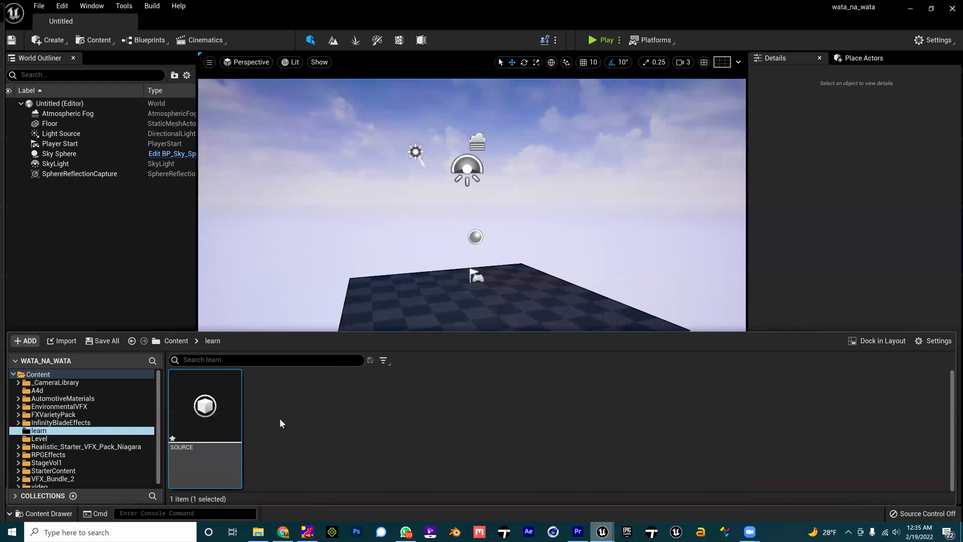
{"action": "mouse_move", "coordinate": [330, 408]}
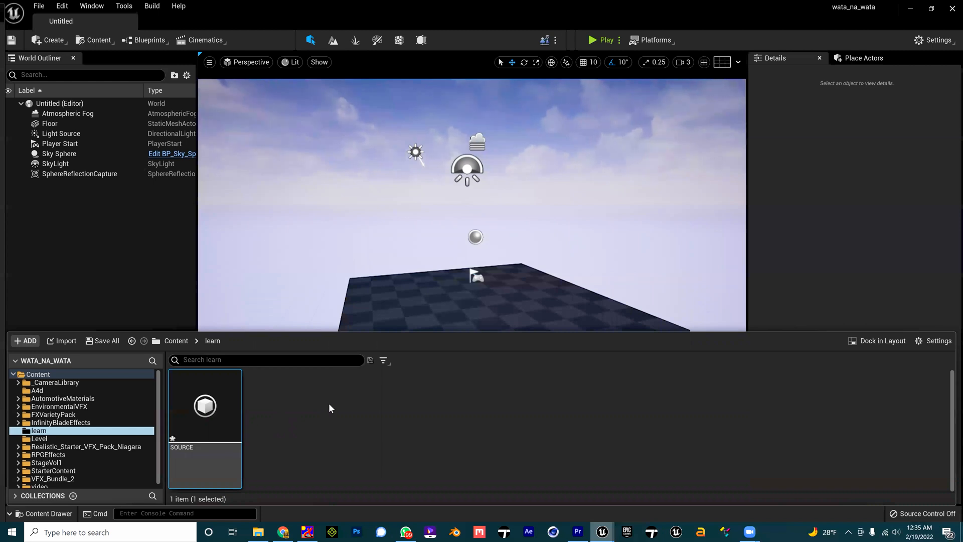
Create a Media Player named PLAYER with a linked video output MediaTexture asset.
{"action": "right_click", "coordinate": [329, 408]}
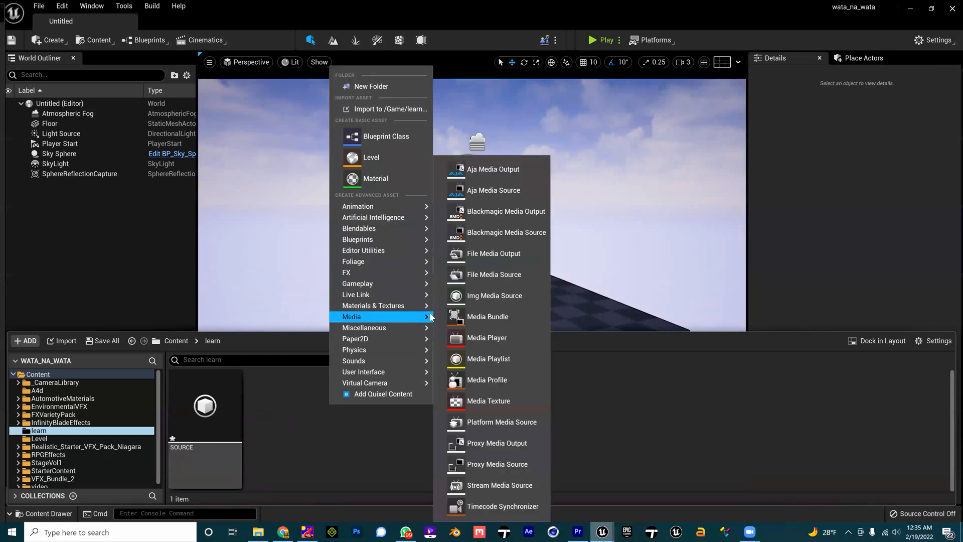
{"action": "left_click", "coordinate": [486, 337]}
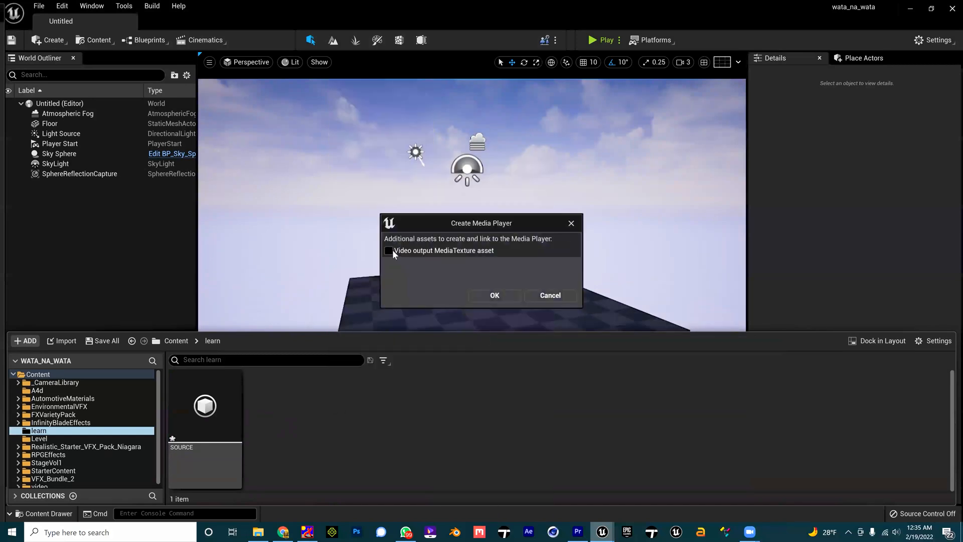
{"action": "left_click", "coordinate": [389, 250]}
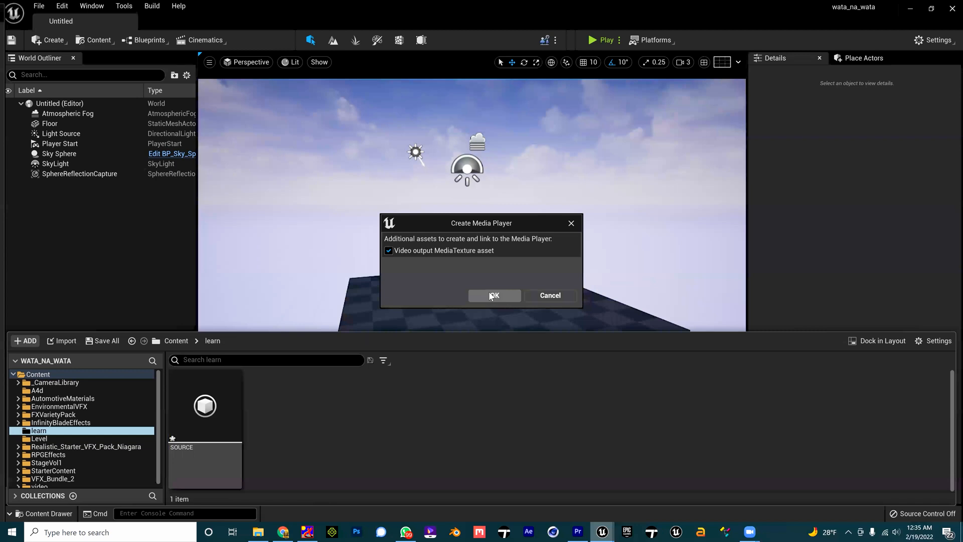
{"action": "mouse_move", "coordinate": [431, 250]}
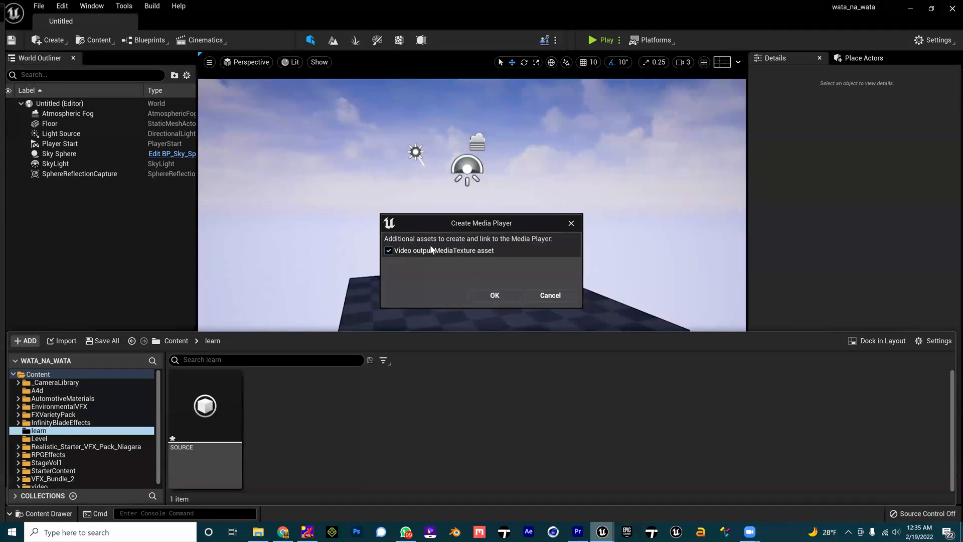
{"action": "left_click", "coordinate": [495, 295]}
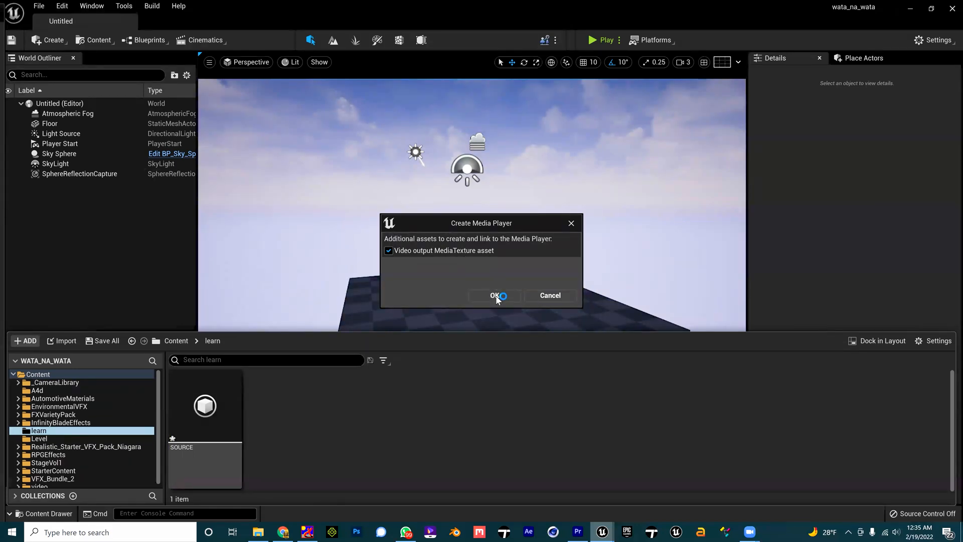
{"action": "left_click", "coordinate": [496, 295]}
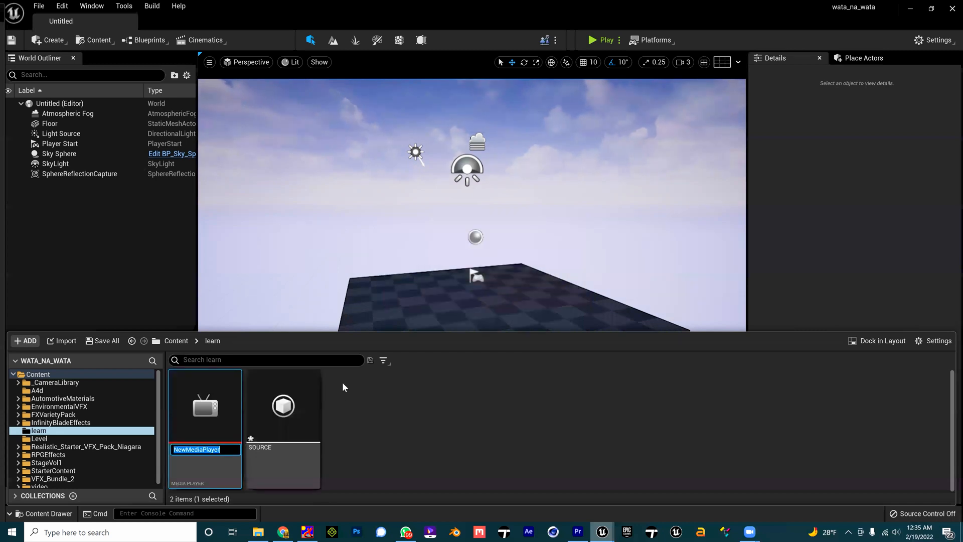
{"action": "type", "text": "PLAYER"}
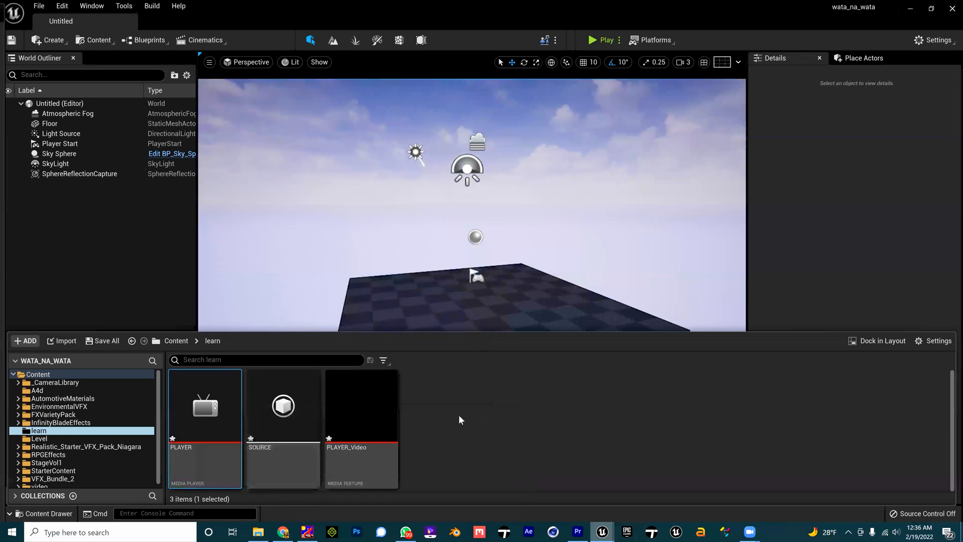
Point SOURCE's sequence path at the AE renders / lead wide folder and close its editor.
{"action": "left_click", "coordinate": [283, 405]}
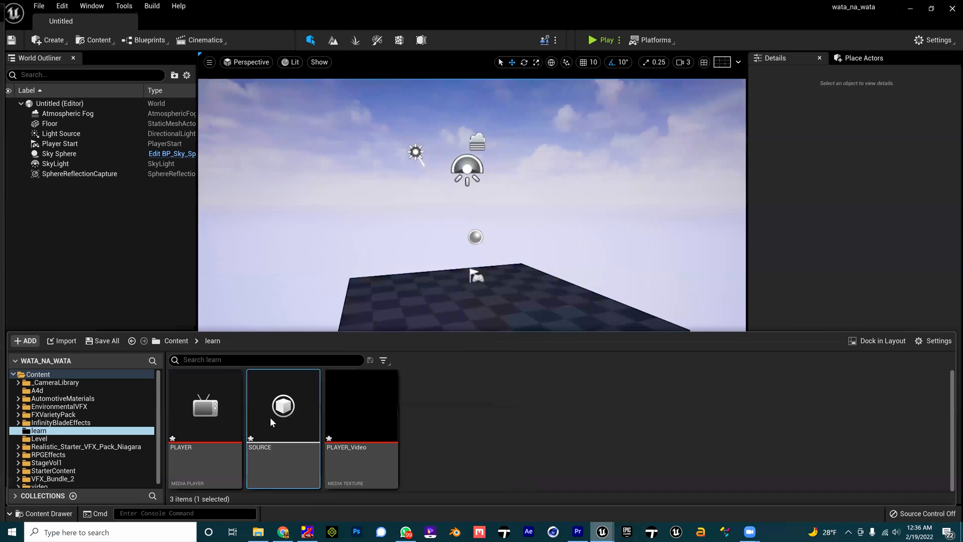
{"action": "left_click", "coordinate": [43, 513]}
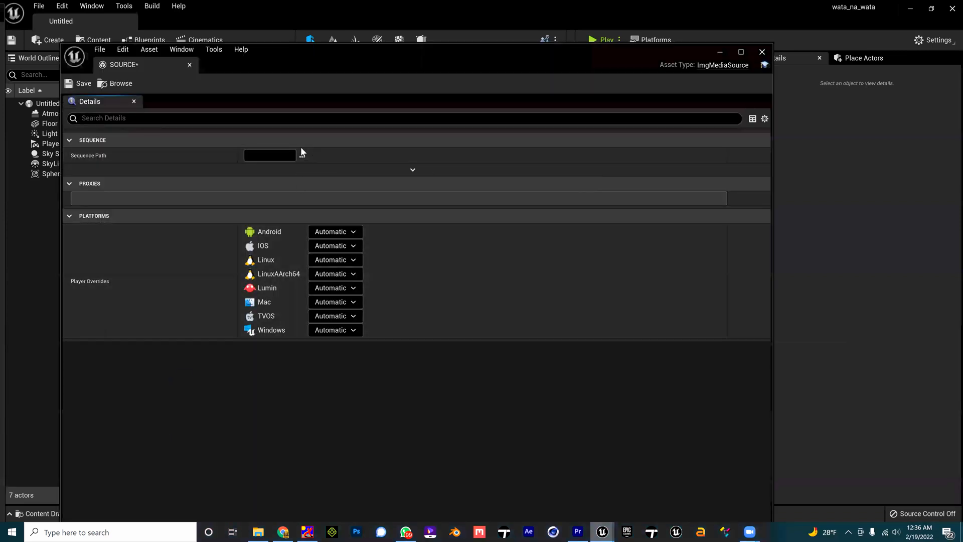
{"action": "left_click", "coordinate": [301, 154]}
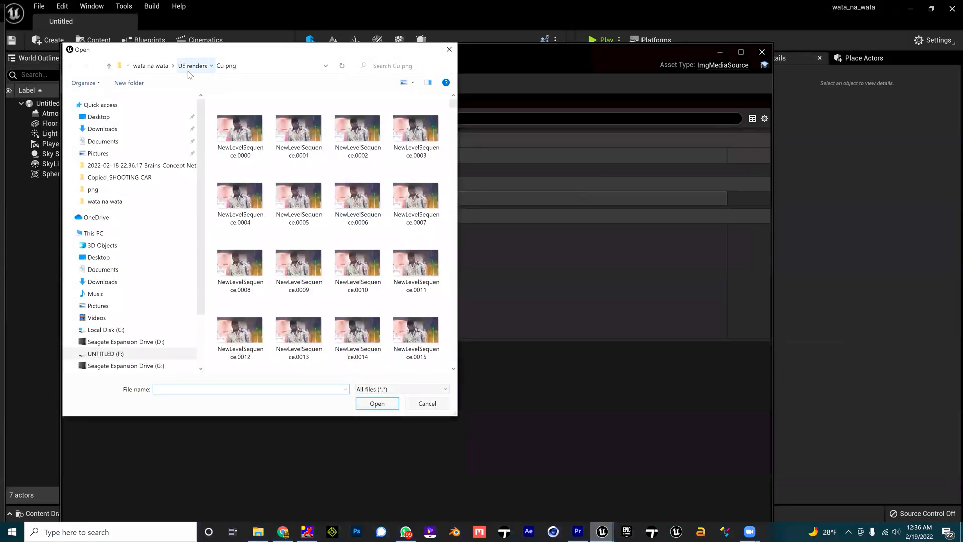
{"action": "left_click", "coordinate": [192, 66]}
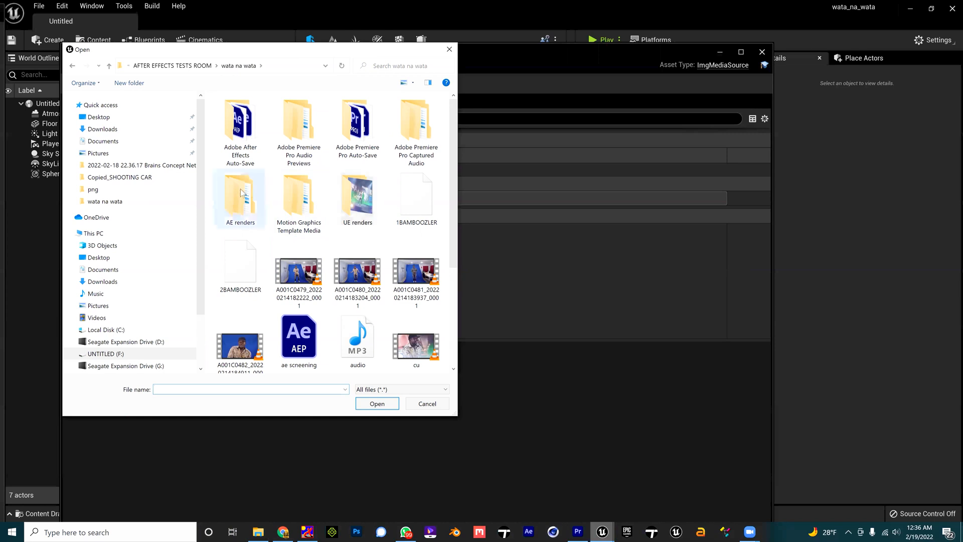
{"action": "double_click", "coordinate": [240, 192]}
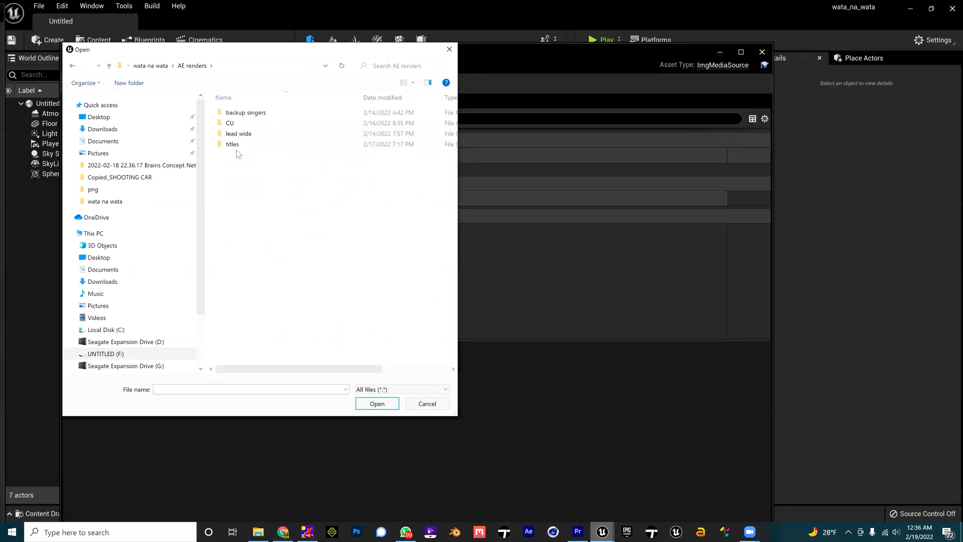
{"action": "double_click", "coordinate": [238, 134]}
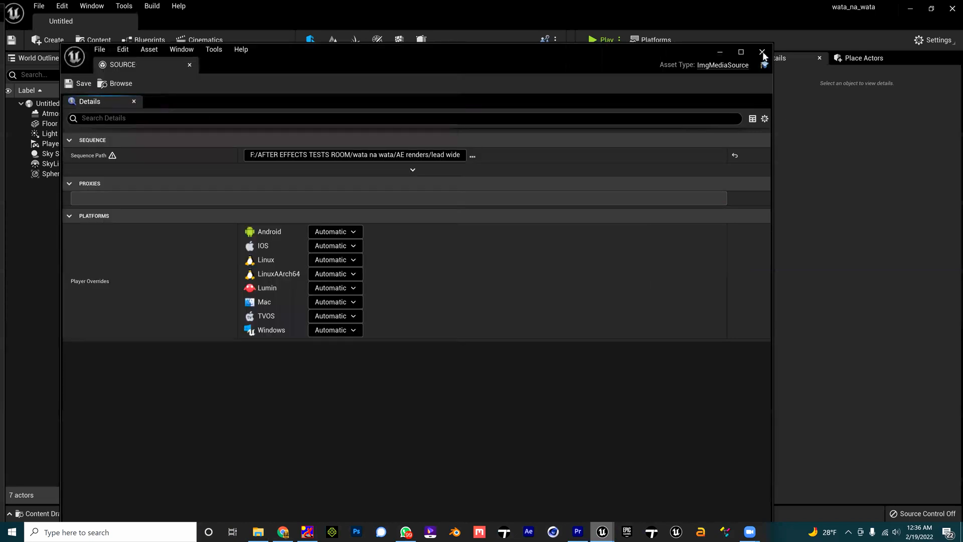
{"action": "left_click", "coordinate": [764, 53]}
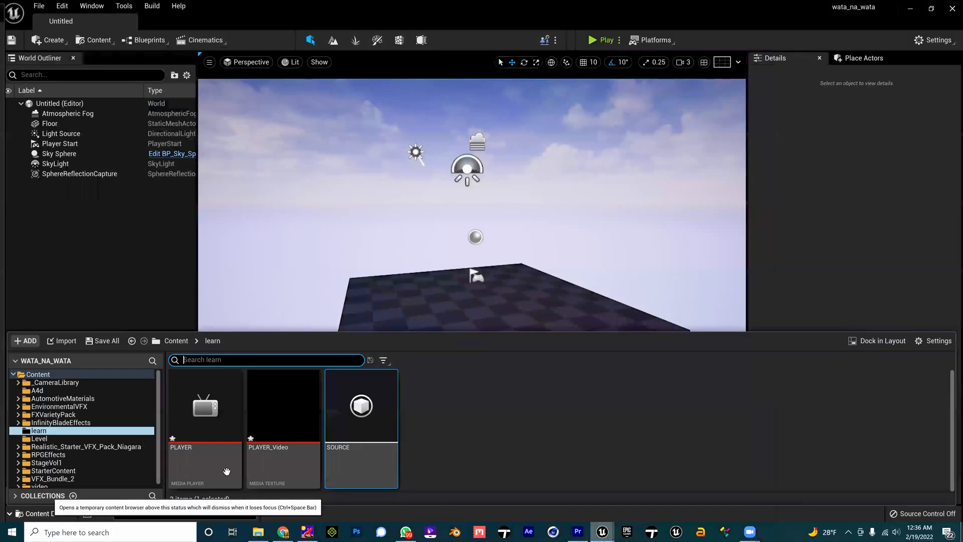
Play the lead_sc image sequence inside the PLAYER media player editor, then close it.
{"action": "left_click", "coordinate": [205, 405]}
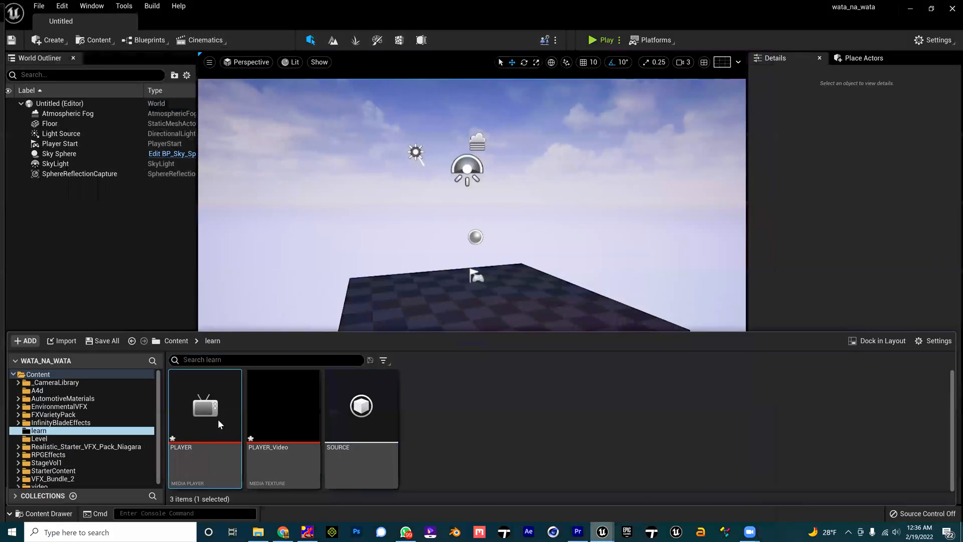
{"action": "double_click", "coordinate": [205, 406]}
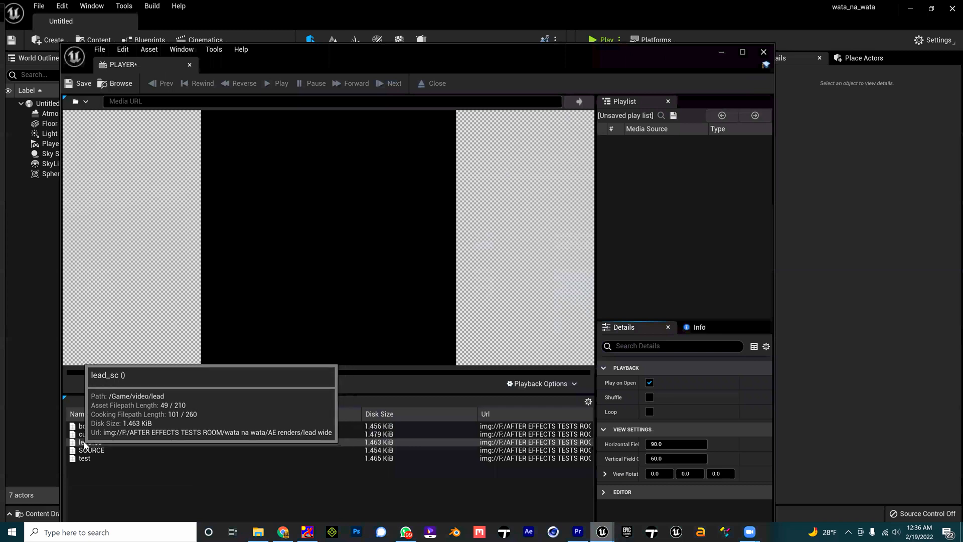
{"action": "double_click", "coordinate": [89, 442]}
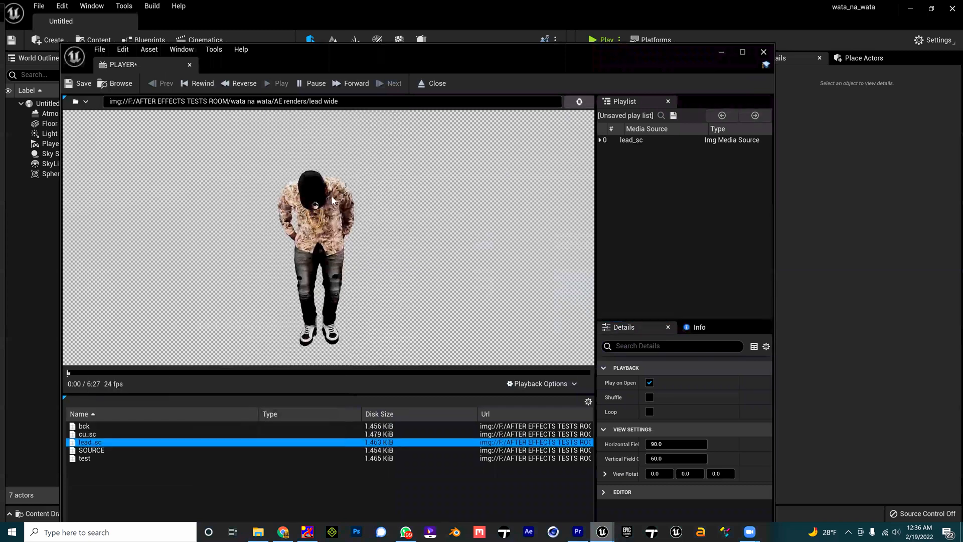
{"action": "left_click", "coordinate": [280, 83]}
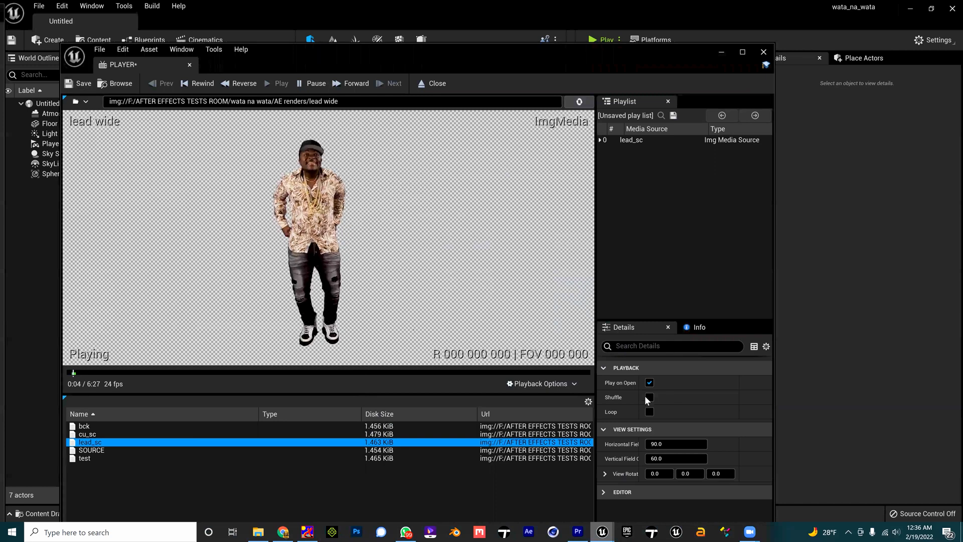
{"action": "left_click", "coordinate": [650, 412]}
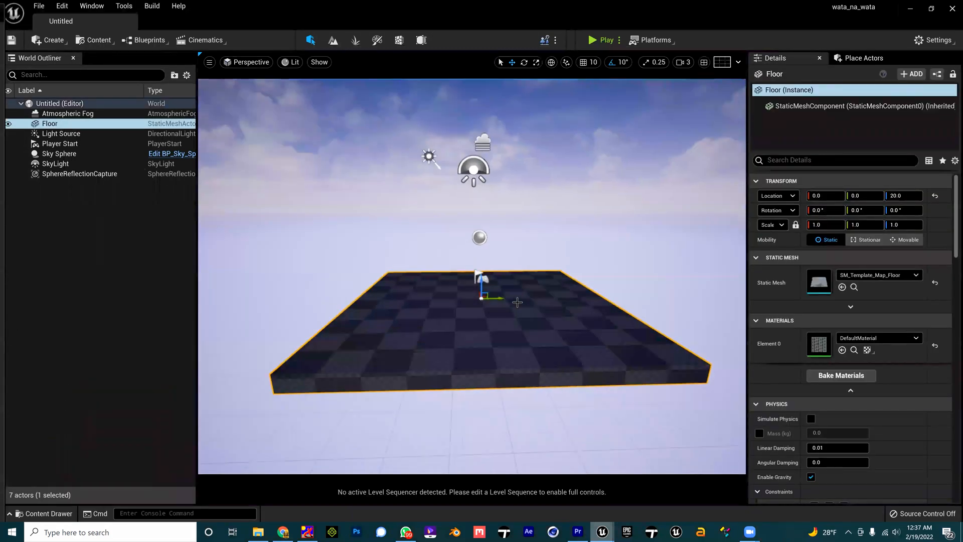
Browse the placeable actor and light lists, then show the Content Drawer for the video material.
{"action": "left_click", "coordinate": [864, 58]}
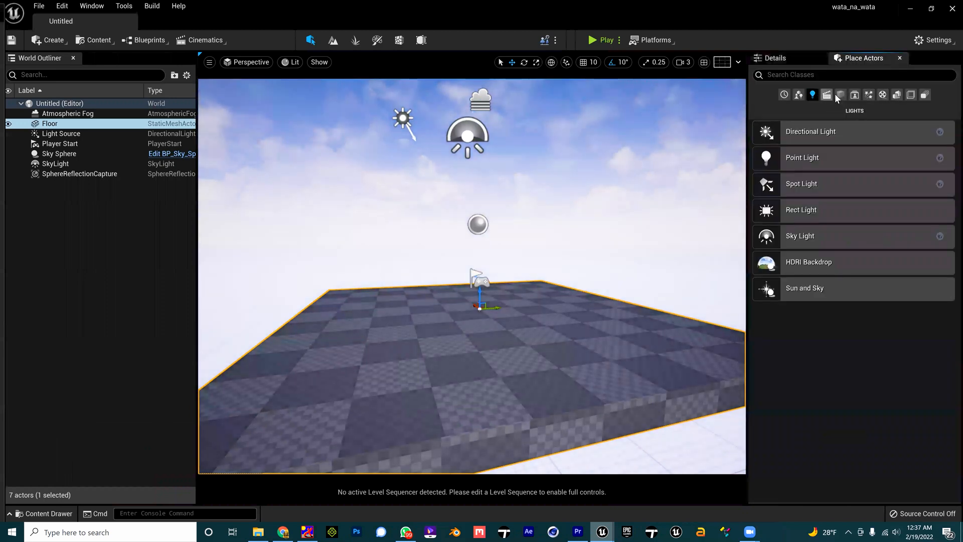
{"action": "left_click", "coordinate": [841, 95]}
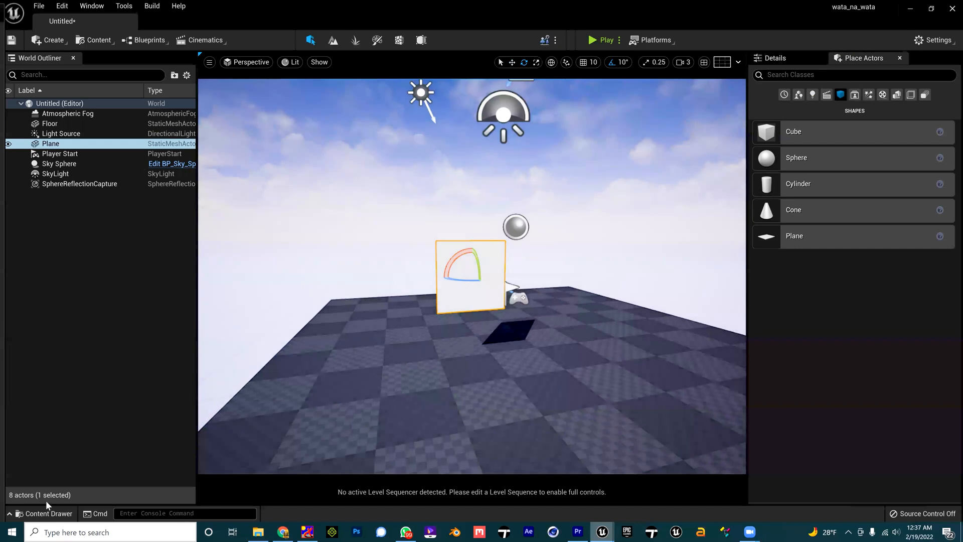
{"action": "left_click", "coordinate": [43, 513]}
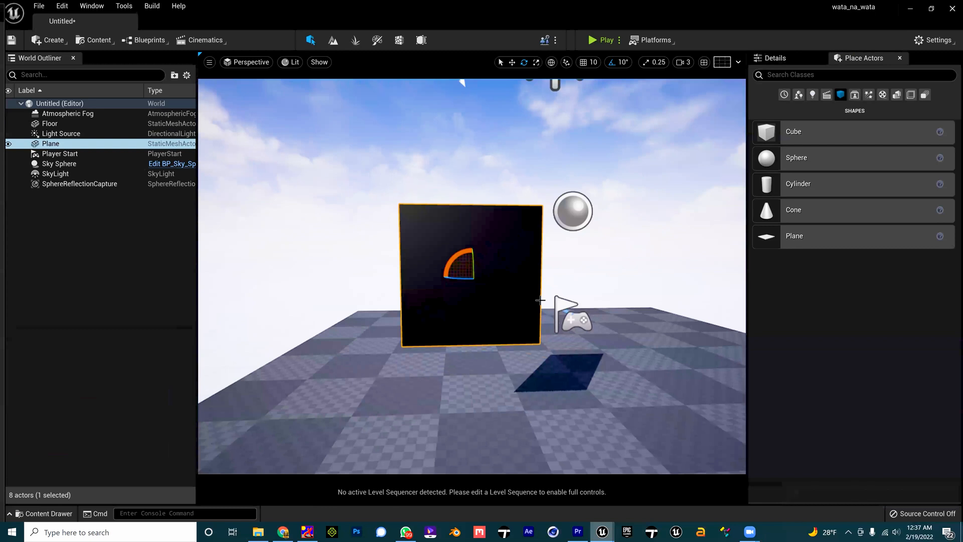
{"action": "mouse_move", "coordinate": [48, 514]}
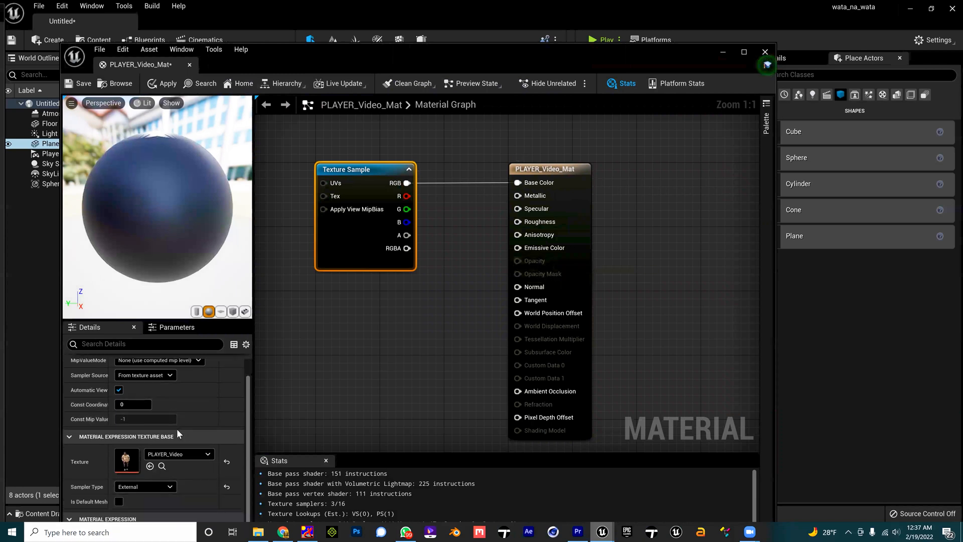
Set PLAYER_Video_Mat to Translucent blend, wire texture alpha to Opacity and apply.
{"action": "left_click", "coordinate": [545, 169]}
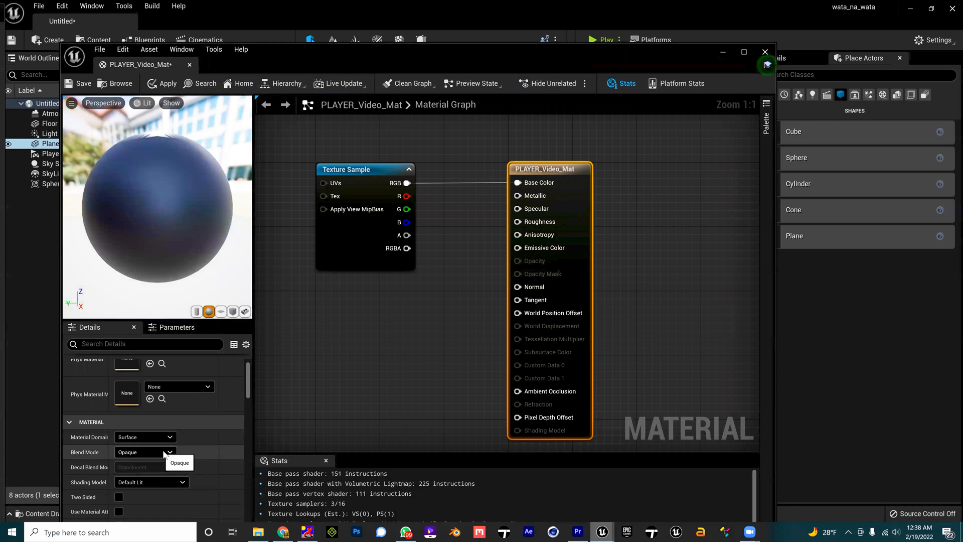
{"action": "left_click", "coordinate": [170, 452]}
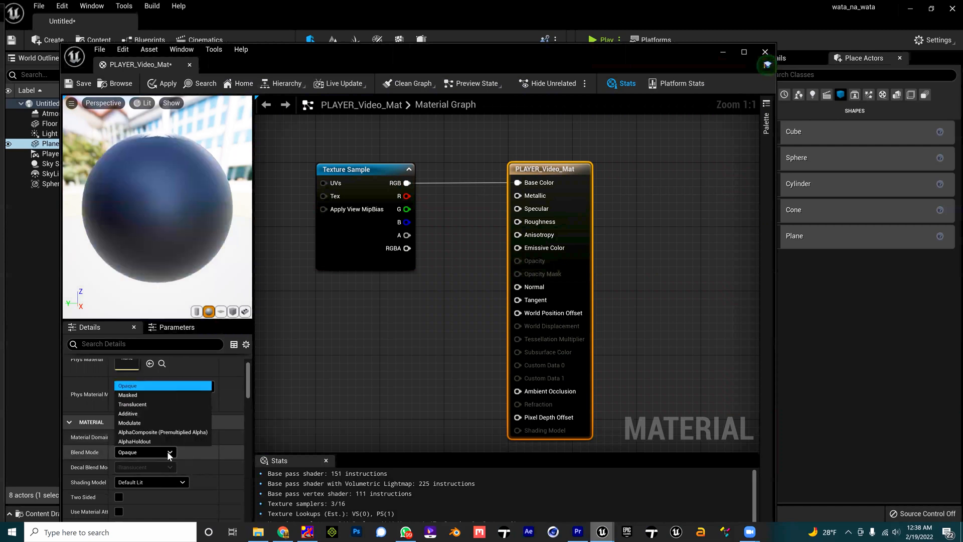
{"action": "left_click", "coordinate": [132, 403]}
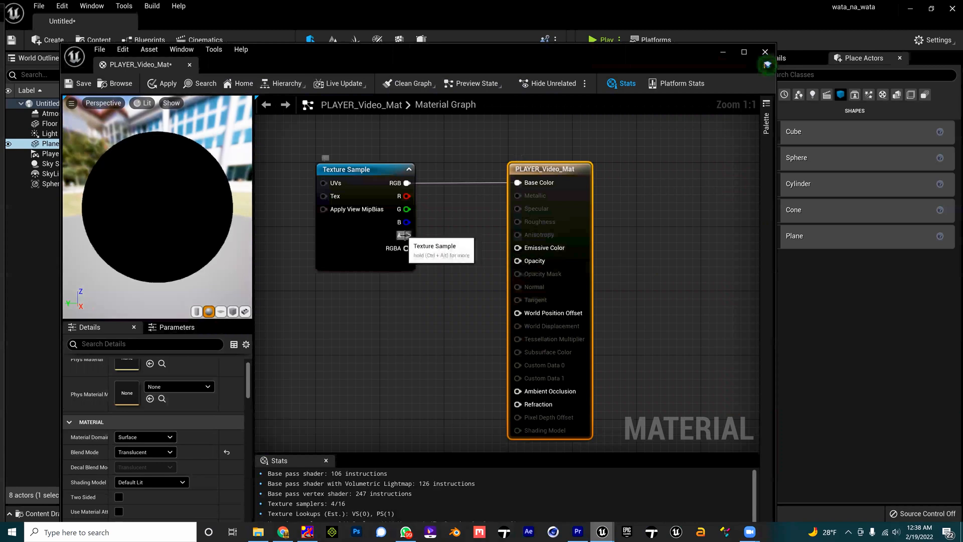
{"action": "left_click_drag", "start_coordinate": [406, 235], "coordinate": [518, 261]}
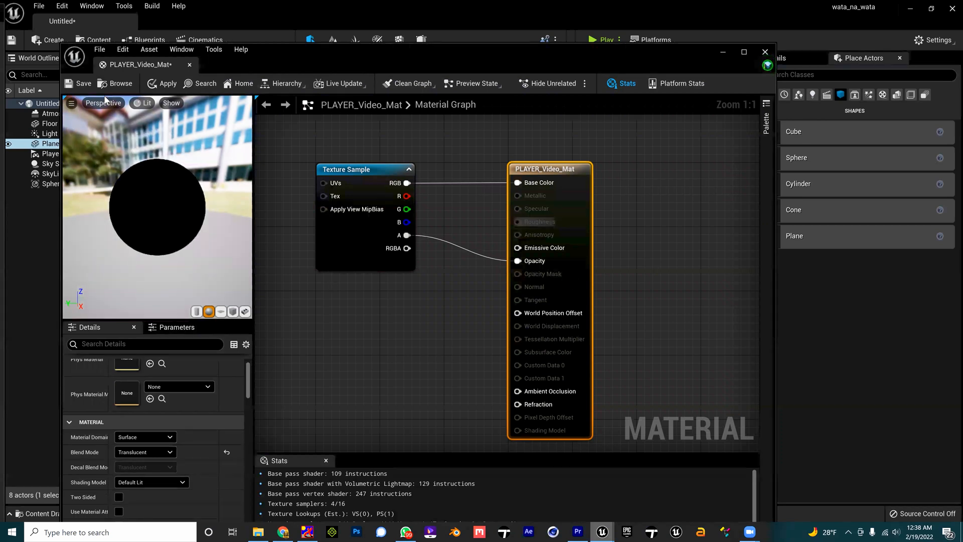
{"action": "mouse_move", "coordinate": [163, 83]}
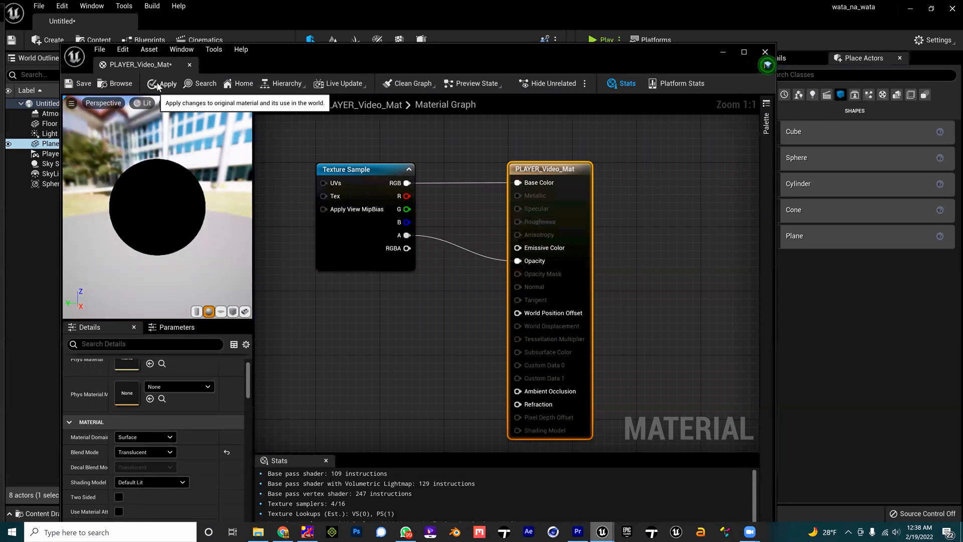
{"action": "left_click", "coordinate": [165, 83]}
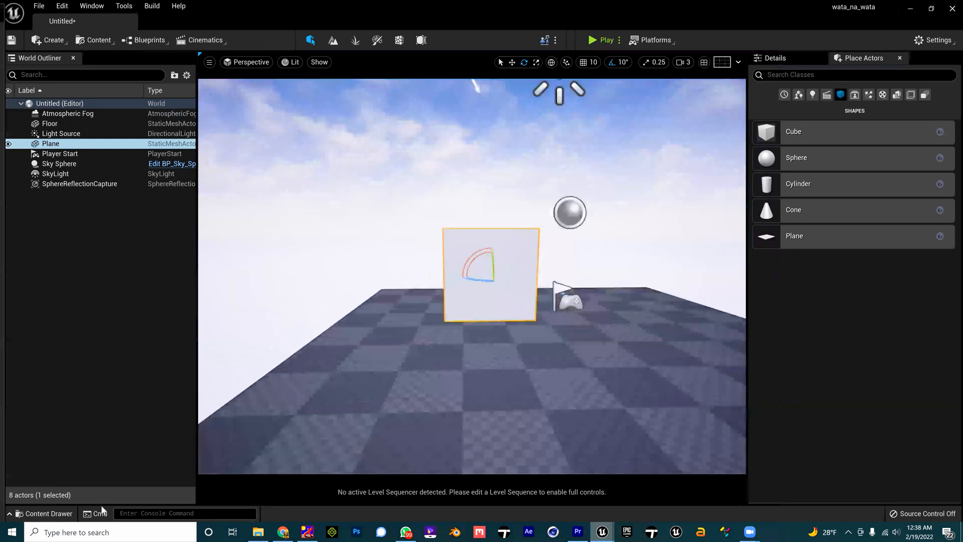
Start a new level sequence from the Cinematics menu, reaching its save-as dialog.
{"action": "left_click", "coordinate": [43, 513]}
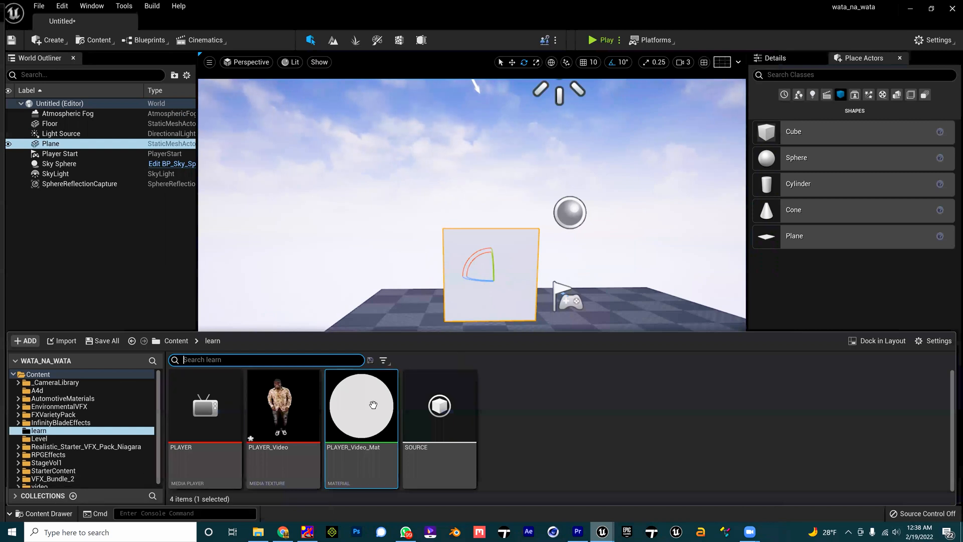
{"action": "mouse_move", "coordinate": [206, 40]}
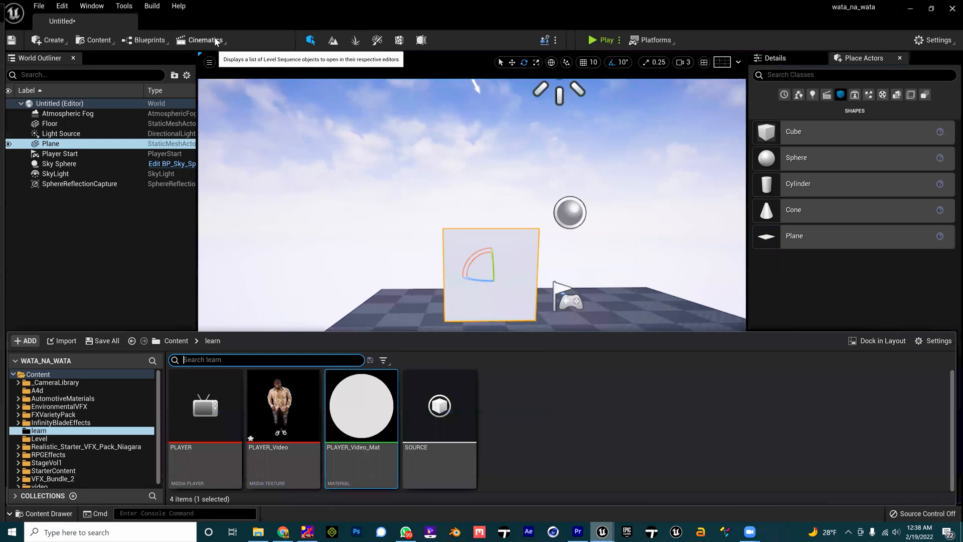
{"action": "left_click", "coordinate": [205, 41]}
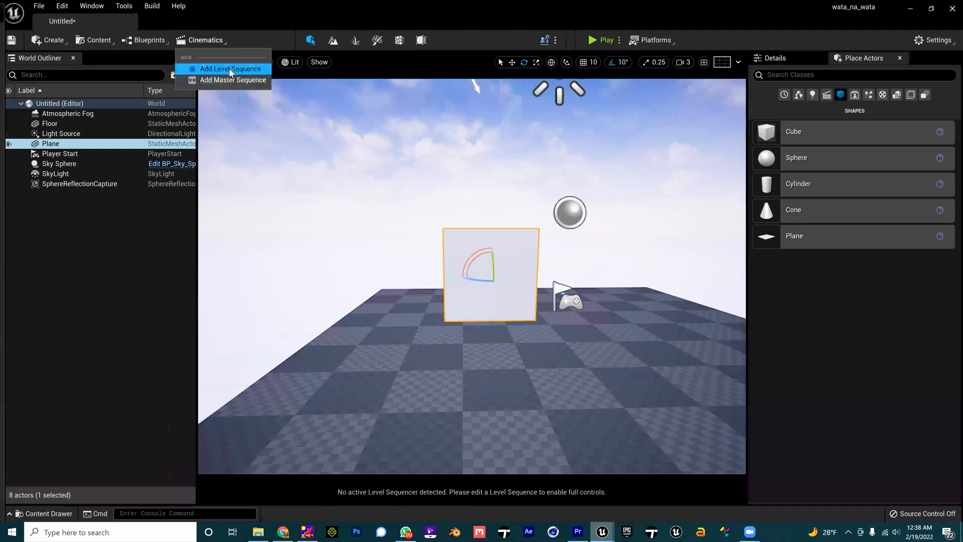
{"action": "left_click", "coordinate": [231, 68]}
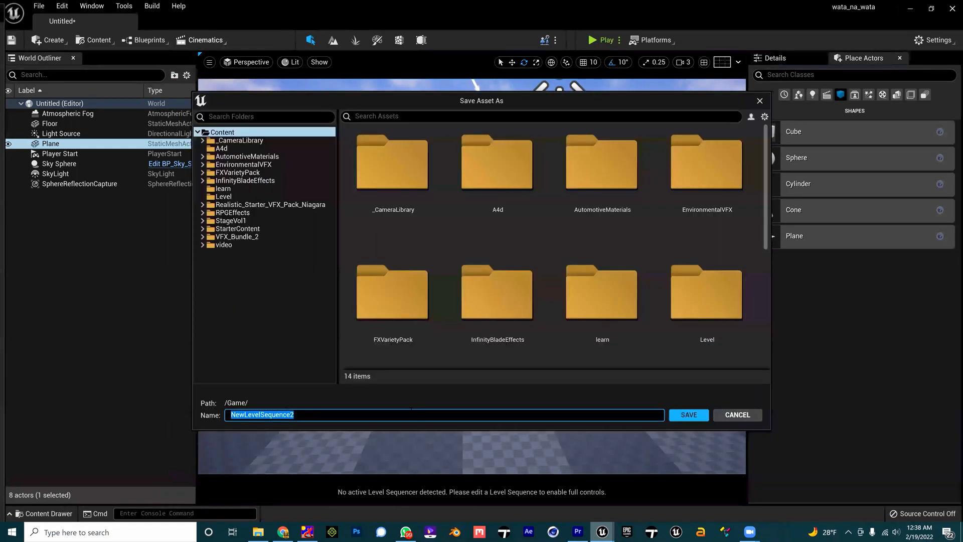
Save the level sequence as ANYNAME and dock its Sequencer below the viewport.
{"action": "type", "text": "ANYNAM"}
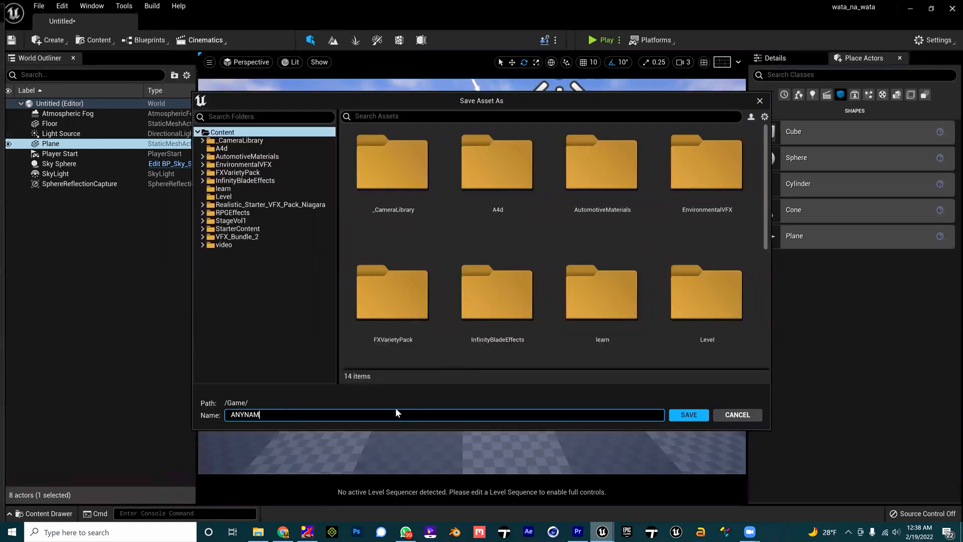
{"action": "left_click", "coordinate": [689, 415]}
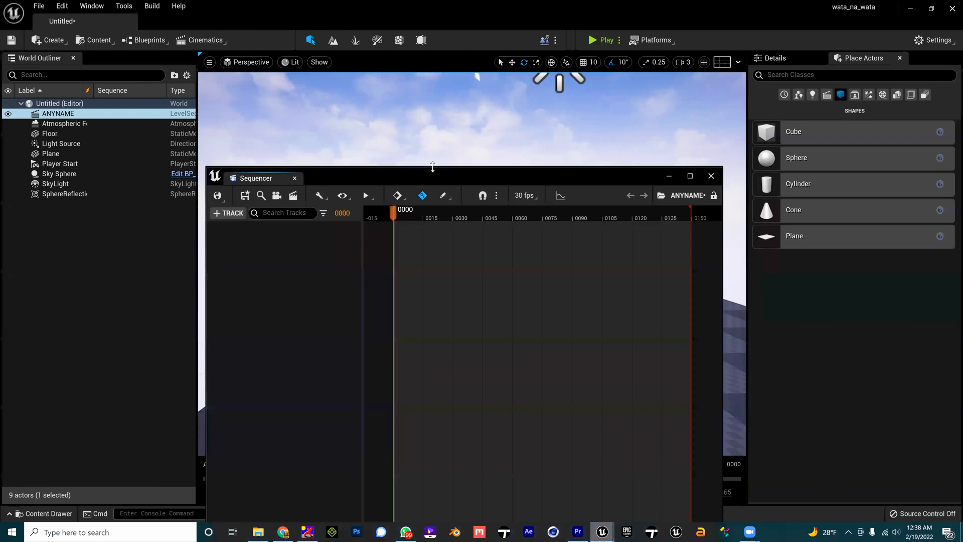
{"action": "left_click_drag", "start_coordinate": [431, 175], "coordinate": [431, 374]}
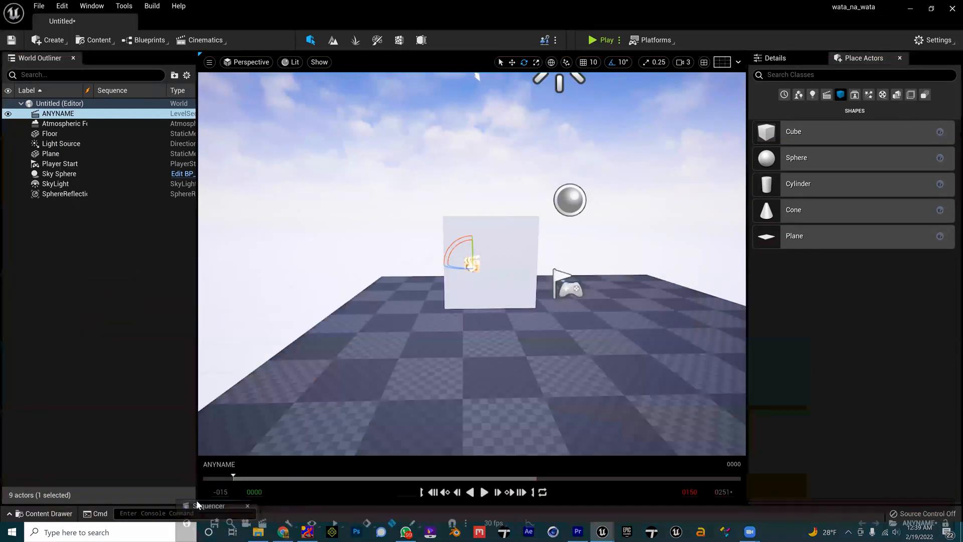
{"action": "left_click", "coordinate": [209, 505]}
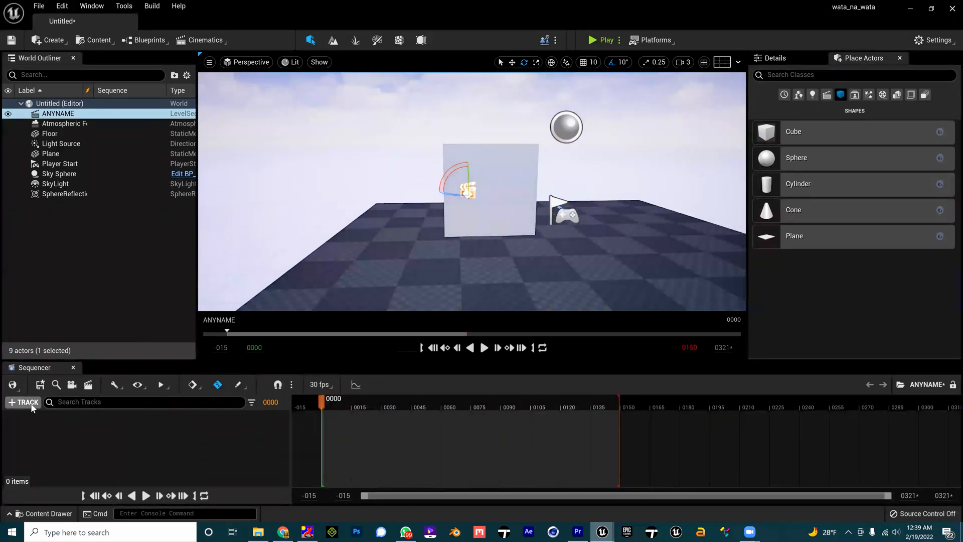
Add a Media Track with the lead_sc source and stretch its clip to the 241-frame range end.
{"action": "left_click", "coordinate": [23, 402]}
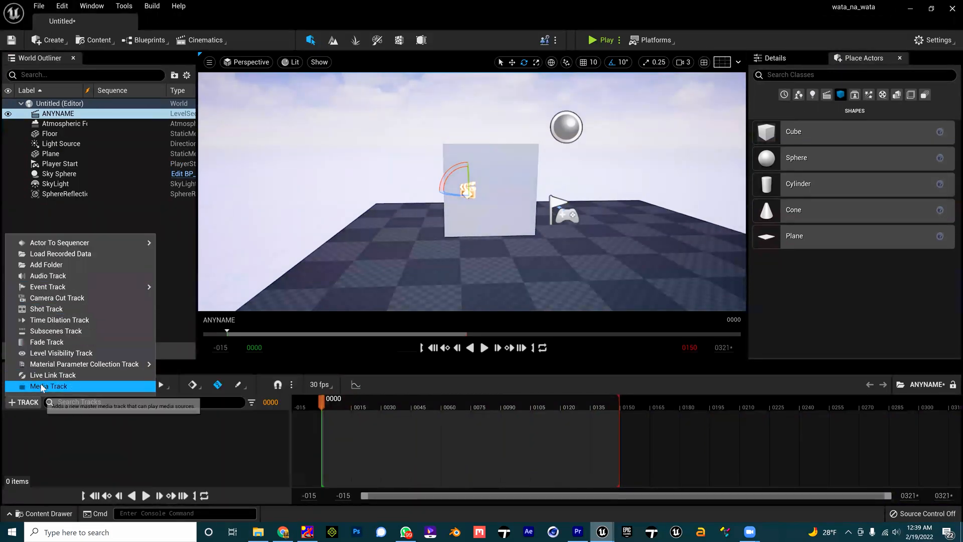
{"action": "left_click", "coordinate": [48, 385]}
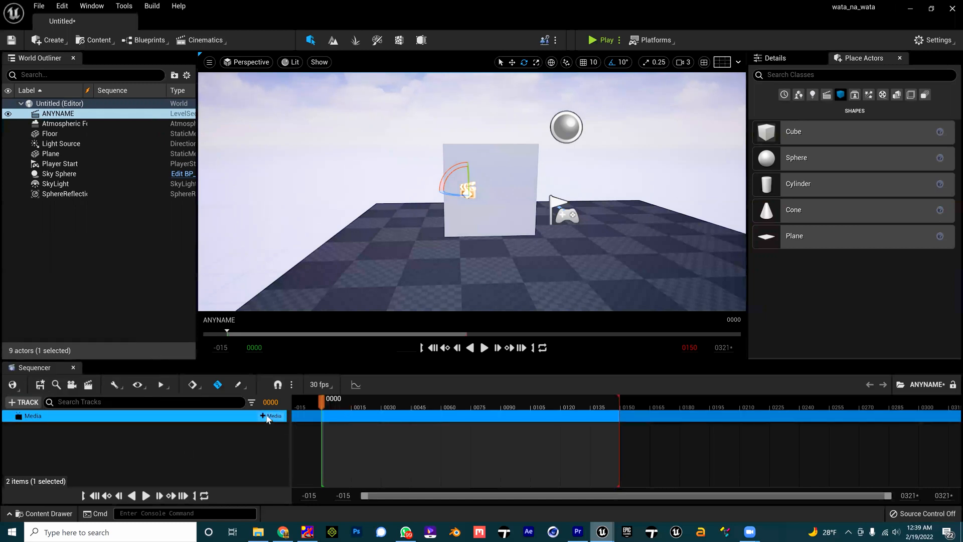
{"action": "left_click", "coordinate": [271, 416]}
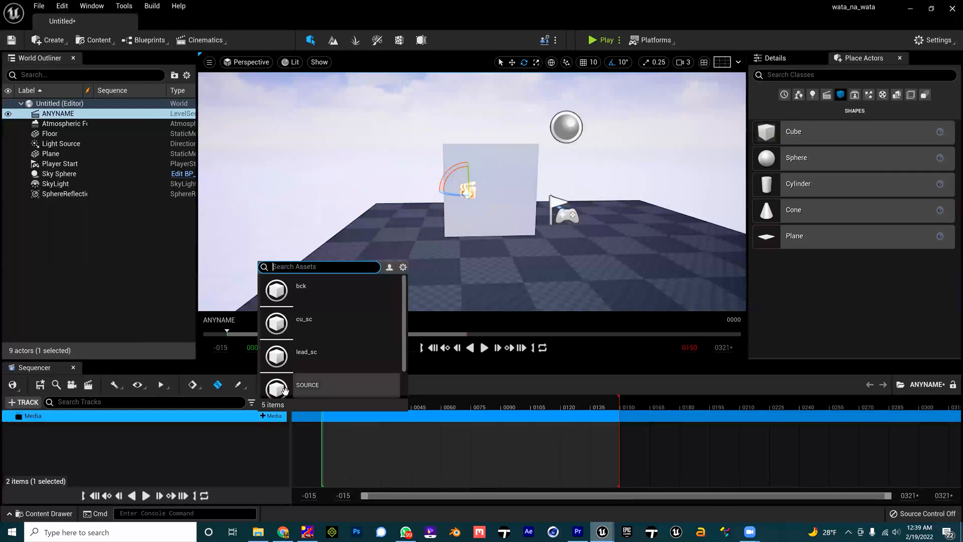
{"action": "mouse_move", "coordinate": [306, 355]}
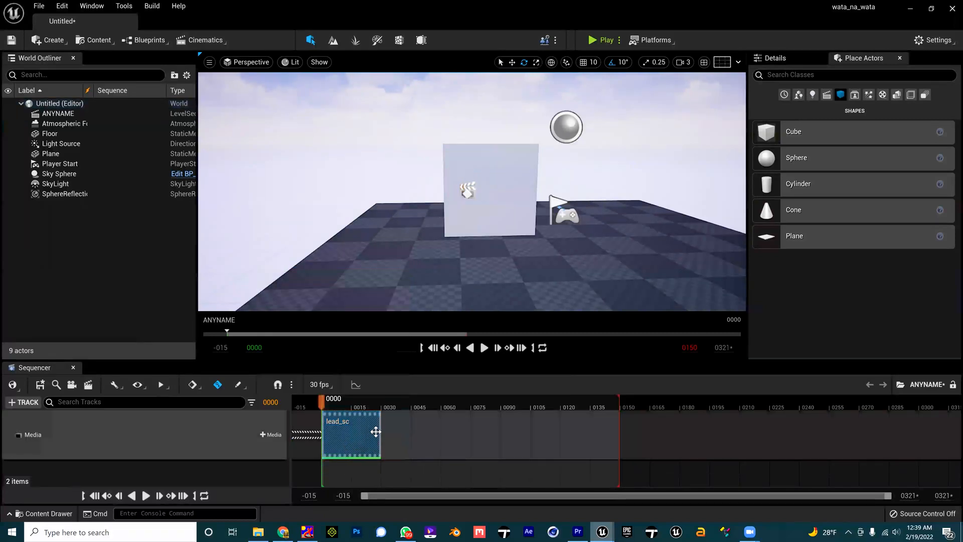
{"action": "left_click_drag", "start_coordinate": [377, 438], "coordinate": [659, 437]}
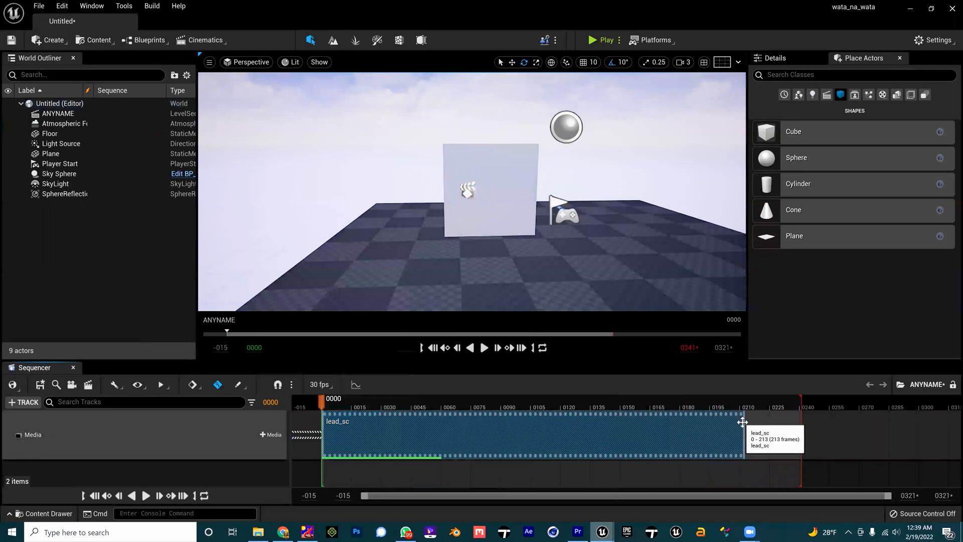
{"action": "left_click_drag", "start_coordinate": [744, 422], "coordinate": [792, 423]}
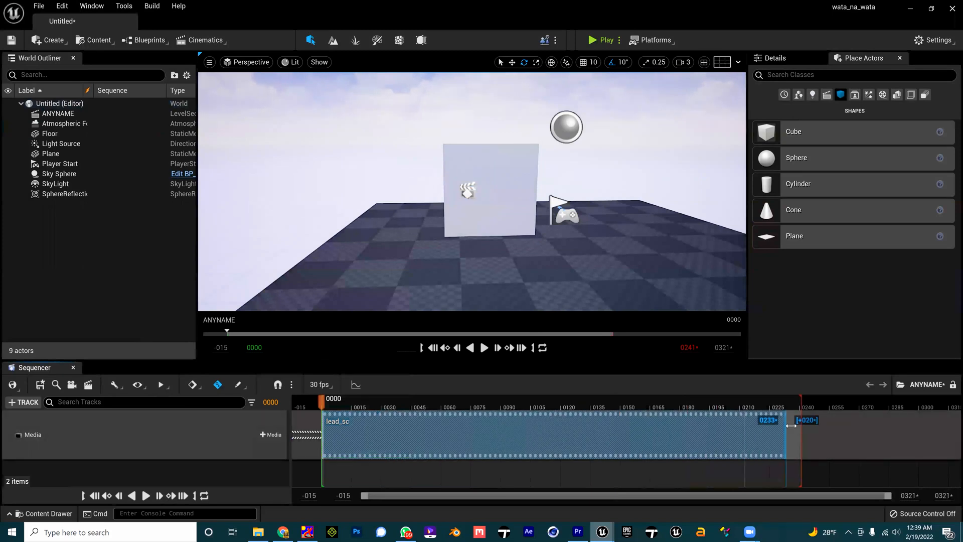
{"action": "mouse_move", "coordinate": [314, 442]}
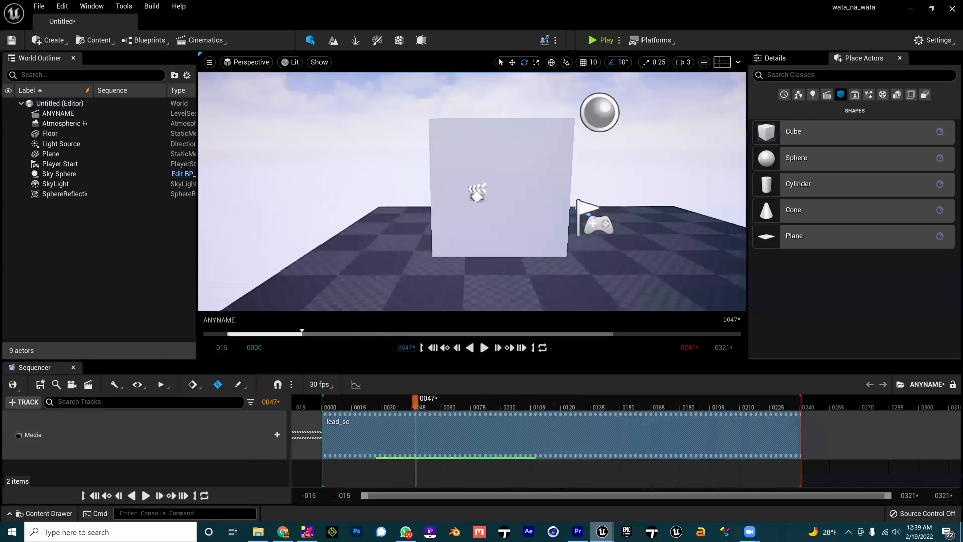
{"action": "left_click_drag", "start_coordinate": [415, 398], "coordinate": [393, 398]}
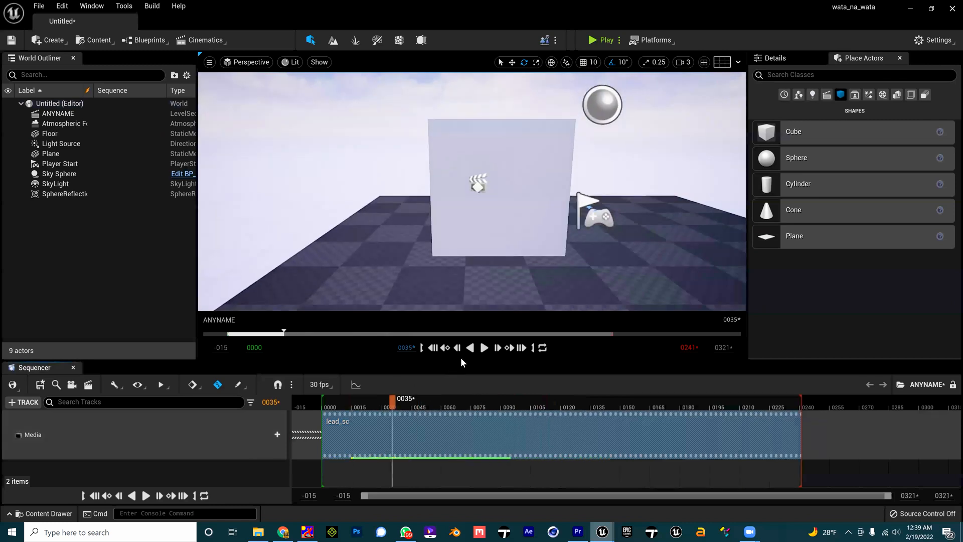
{"action": "left_click", "coordinate": [484, 349]}
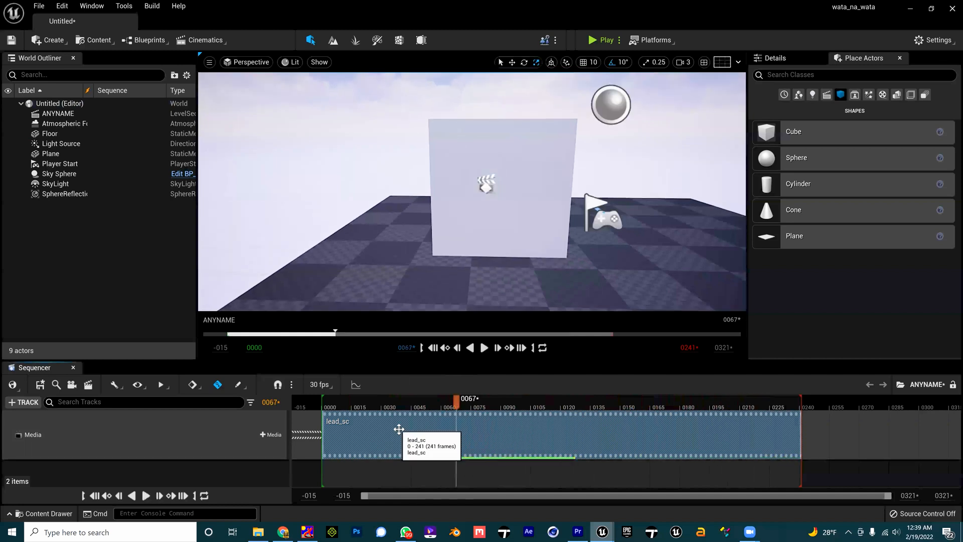
Assign lead_pll_Video as the lead_sc section's media texture and scrub frames 27–32 to preview.
{"action": "right_click", "coordinate": [400, 429]}
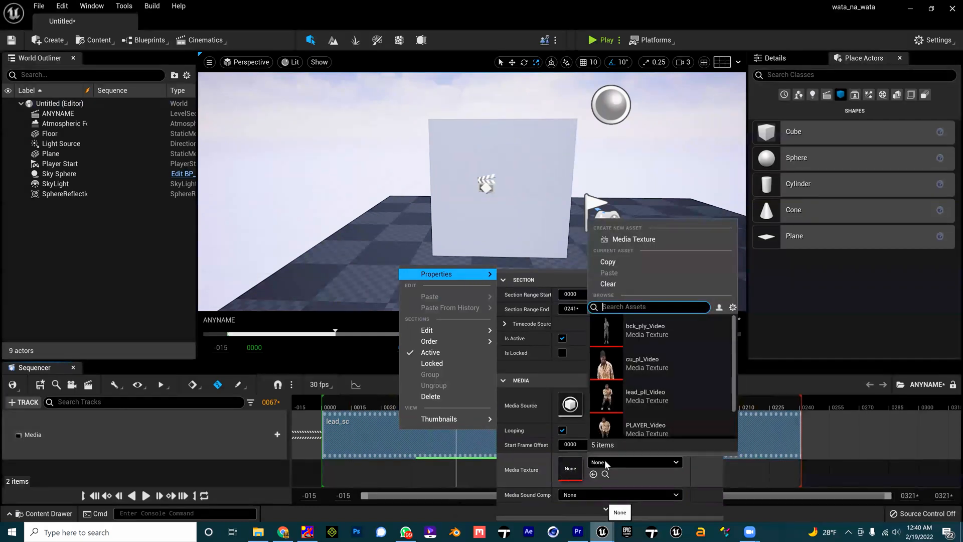
{"action": "mouse_move", "coordinate": [625, 452]}
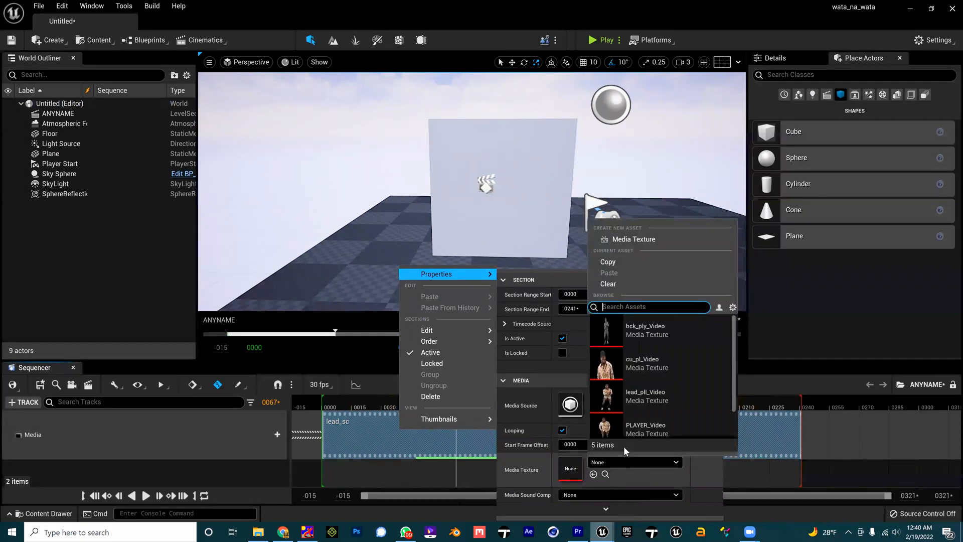
{"action": "mouse_move", "coordinate": [634, 396]}
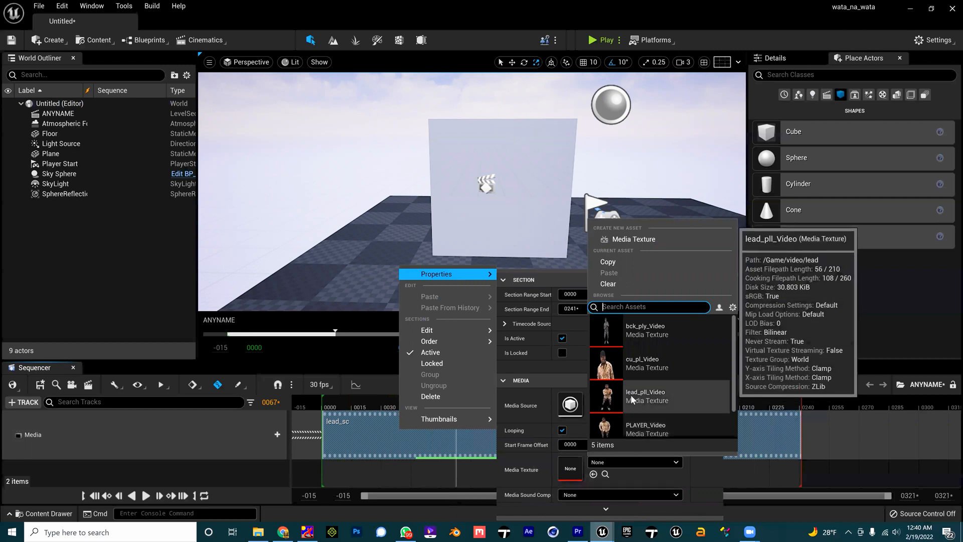
{"action": "left_click", "coordinate": [645, 396]}
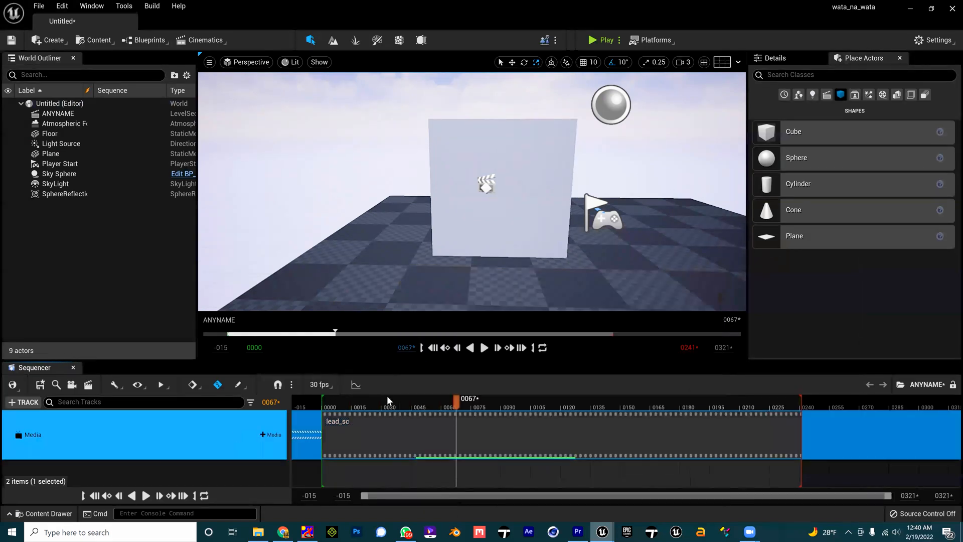
{"action": "left_click_drag", "start_coordinate": [455, 399], "coordinate": [454, 398]}
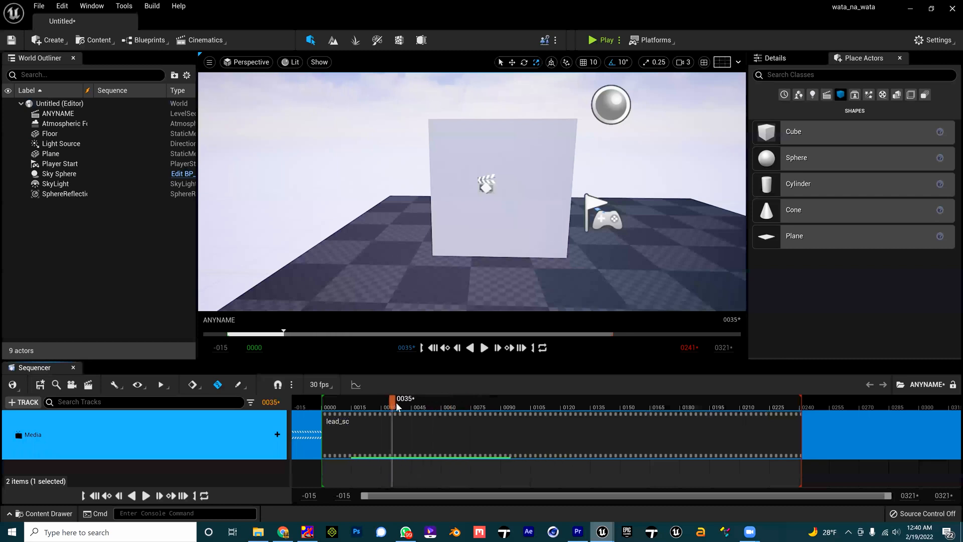
{"action": "left_click_drag", "start_coordinate": [394, 399], "coordinate": [379, 399]}
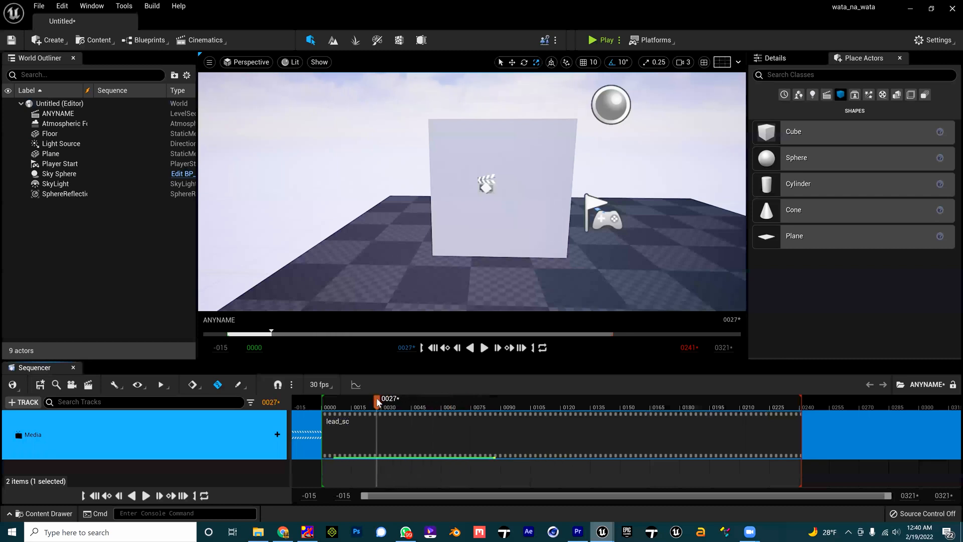
{"action": "left_click_drag", "start_coordinate": [374, 401], "coordinate": [386, 401]}
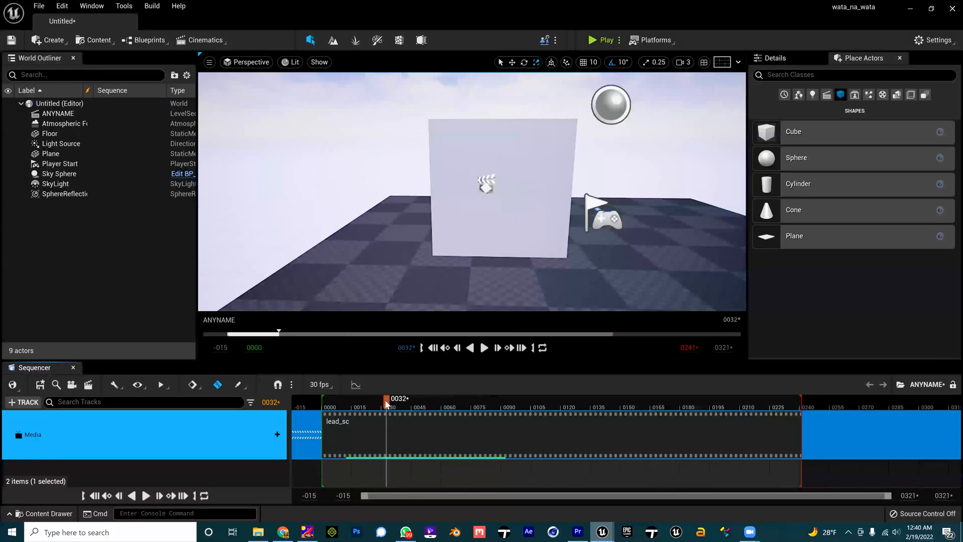
{"action": "right_click", "coordinate": [411, 431]}
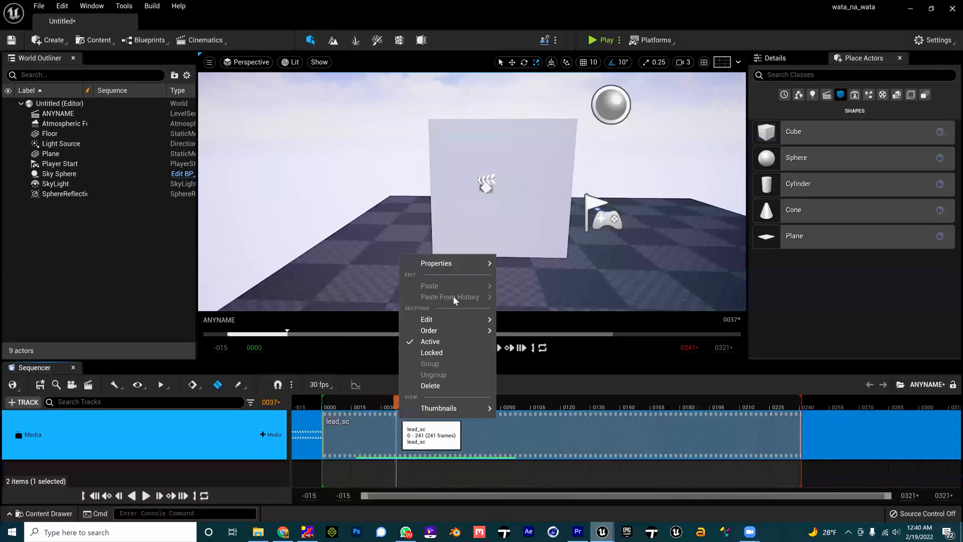
{"action": "mouse_move", "coordinate": [436, 263]}
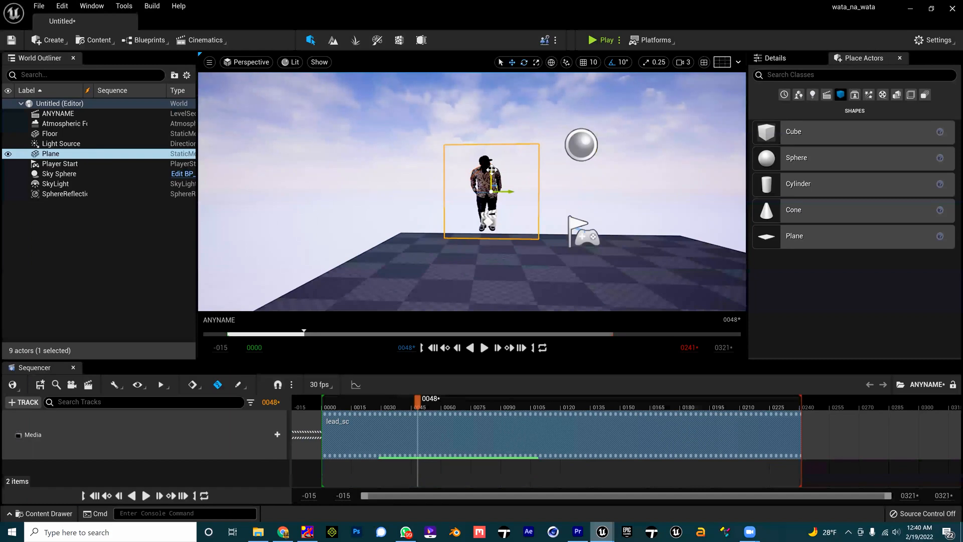
{"action": "left_click_drag", "start_coordinate": [491, 191], "coordinate": [490, 261]}
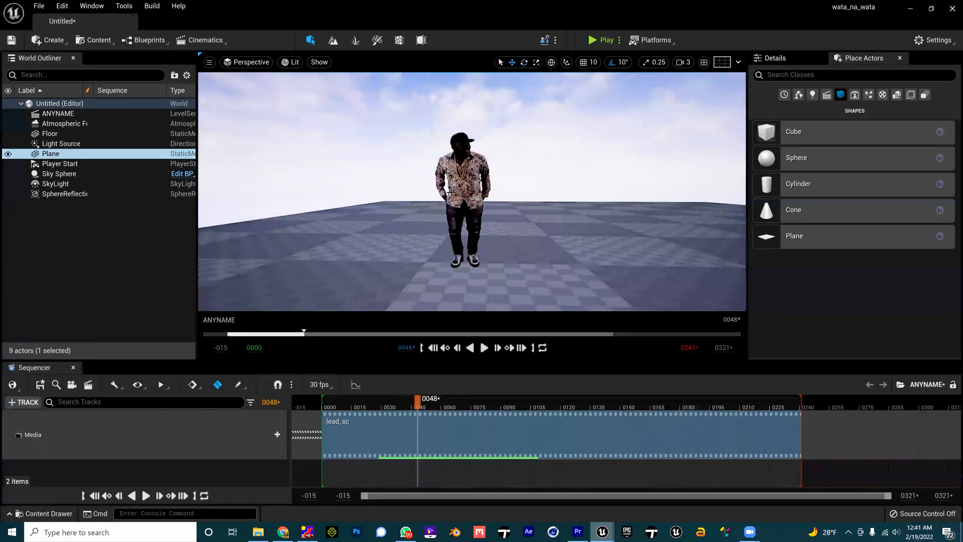
{"action": "left_click", "coordinate": [464, 190]}
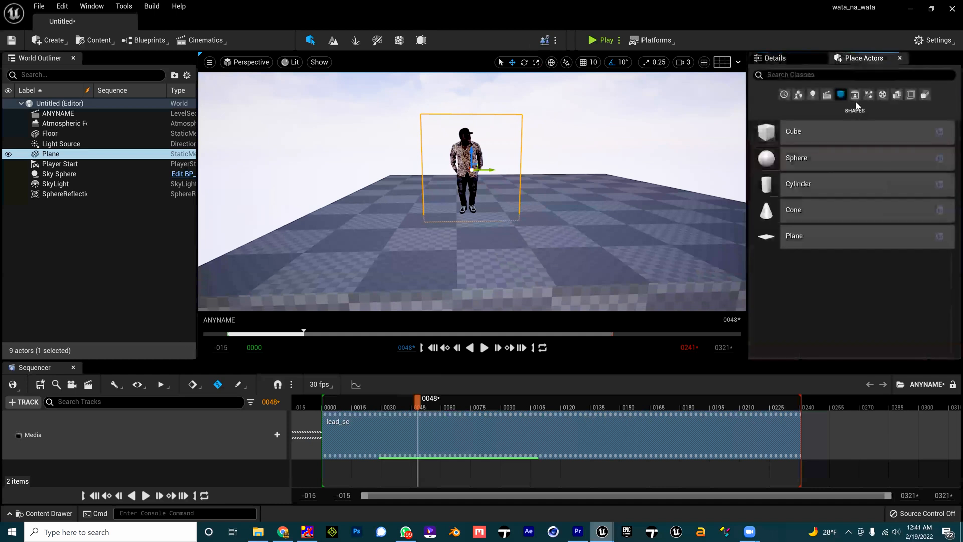
Place a Point Light (about 16.7 cd) beside the dancer and play the sequence to preview it.
{"action": "left_click", "coordinate": [812, 95]}
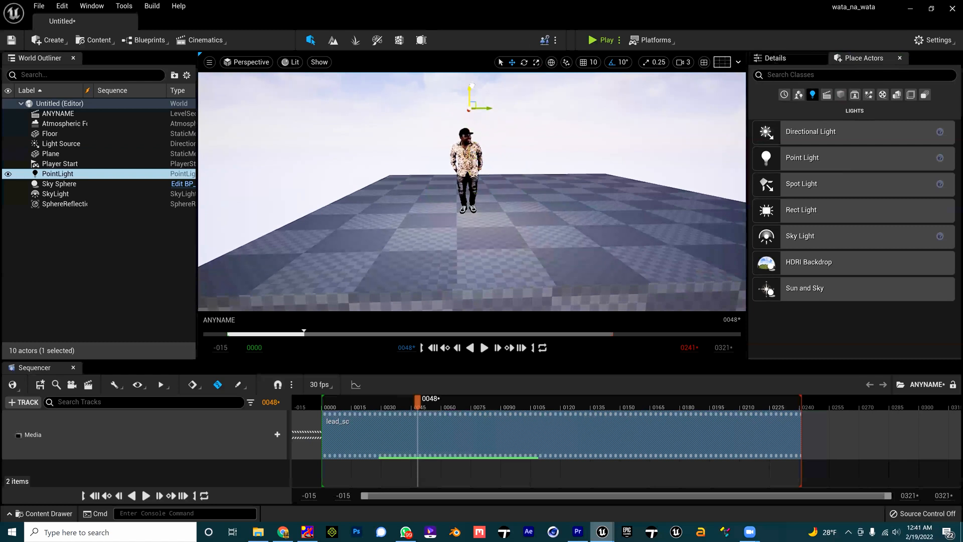
{"action": "left_click", "coordinate": [776, 59]}
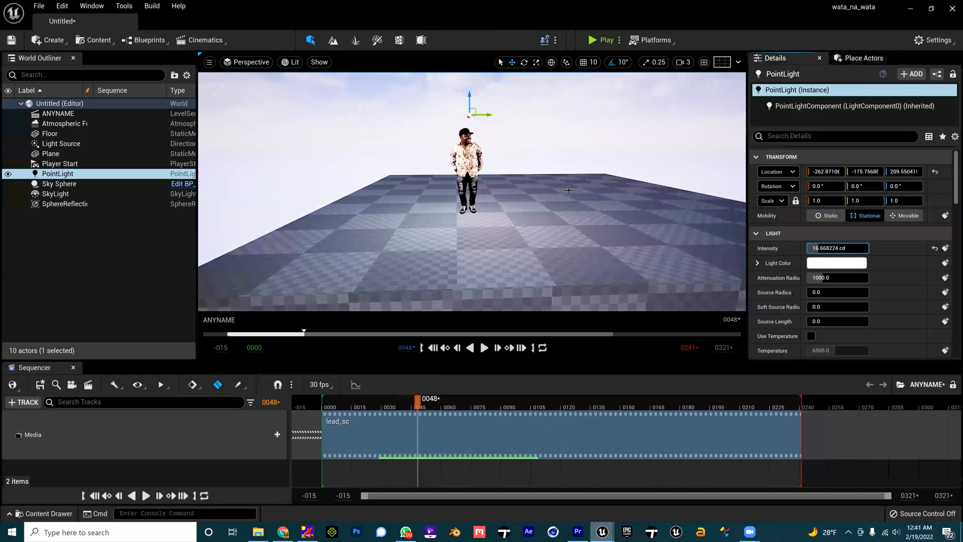
{"action": "left_click", "coordinate": [482, 349]}
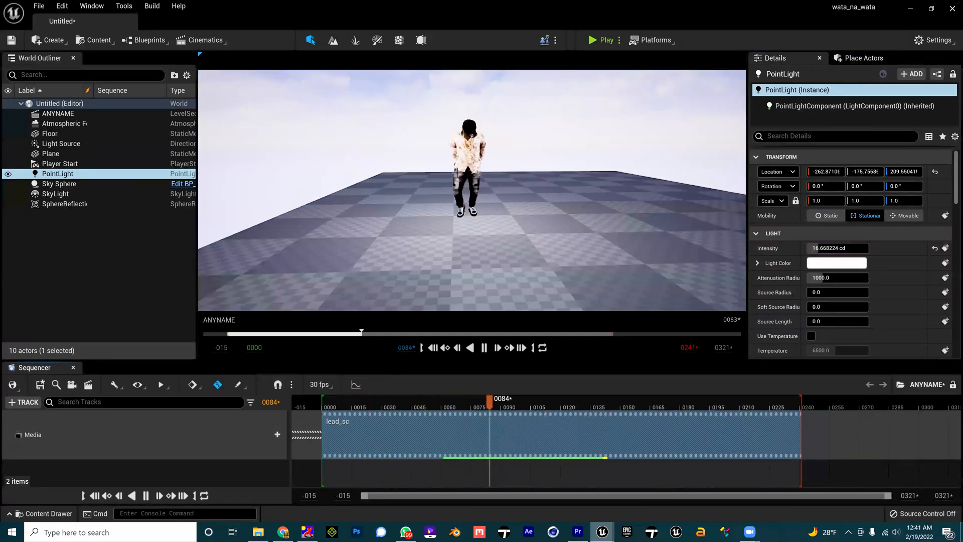
{"action": "left_click", "coordinate": [483, 348]}
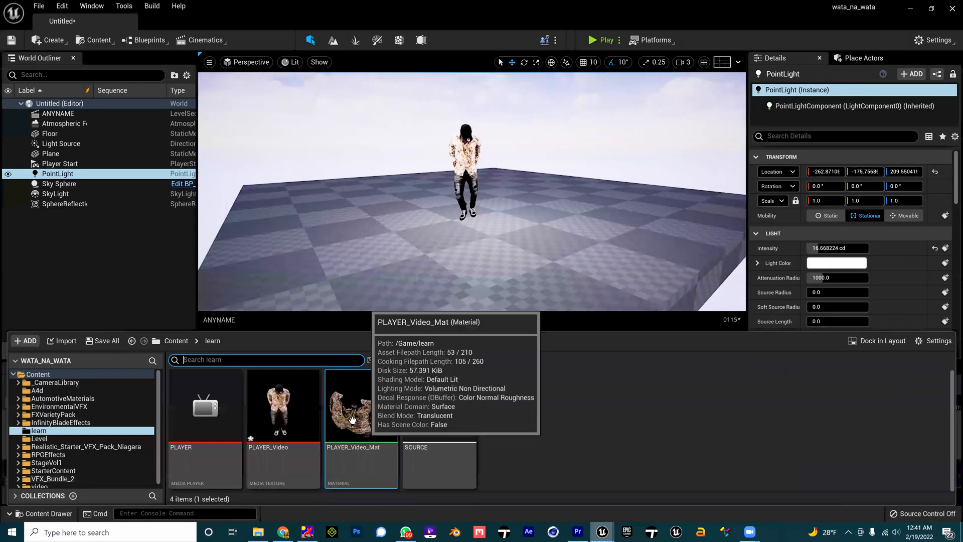
Edit PLAYER_Video_Mat and filter its Details for 'CAST'.
{"action": "double_click", "coordinate": [361, 406]}
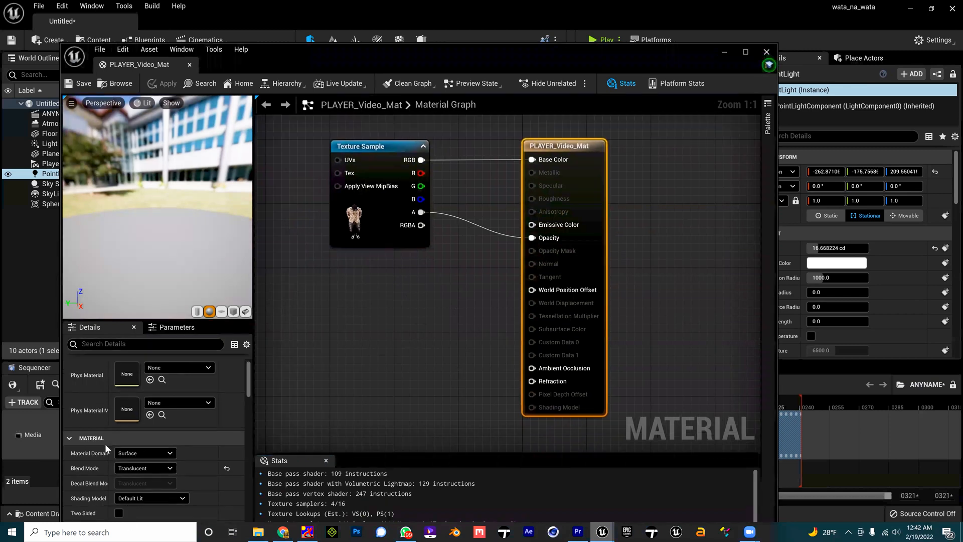
{"action": "scroll", "scroll_direction": "down", "scroll_amount": 3}
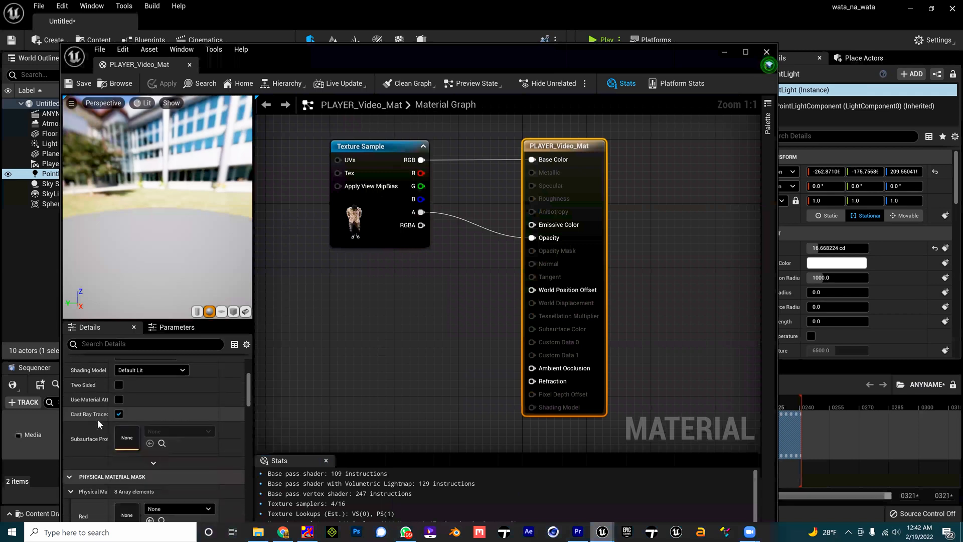
{"action": "left_click", "coordinate": [145, 343]}
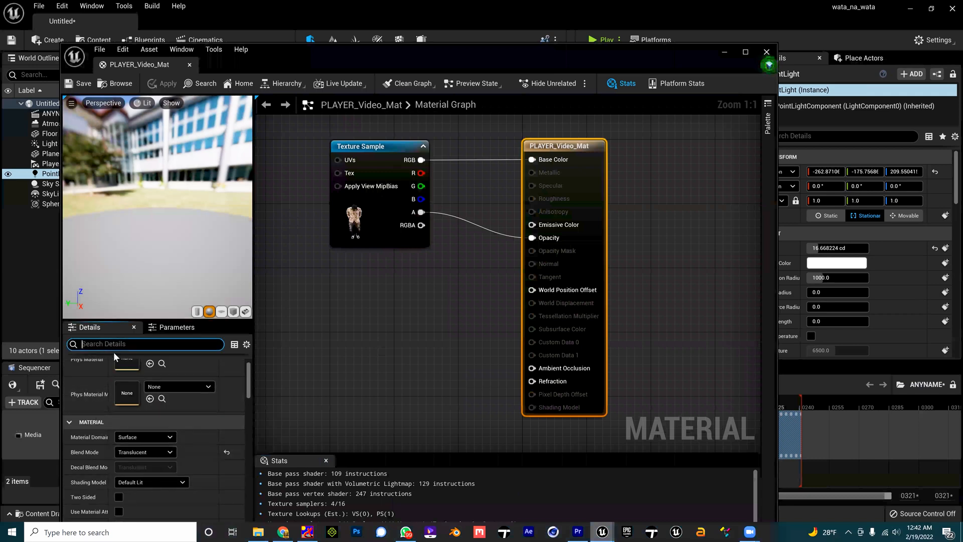
{"action": "type", "text": "CAST"}
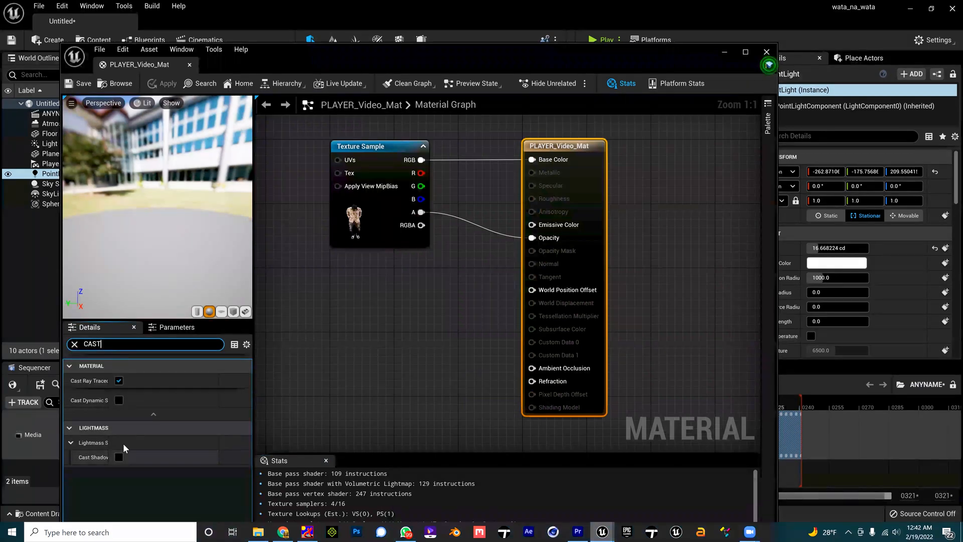
Enable Cast Dynamic Shadow and lightmass Cast Shadow on the material and apply the change.
{"action": "left_click", "coordinate": [119, 400]}
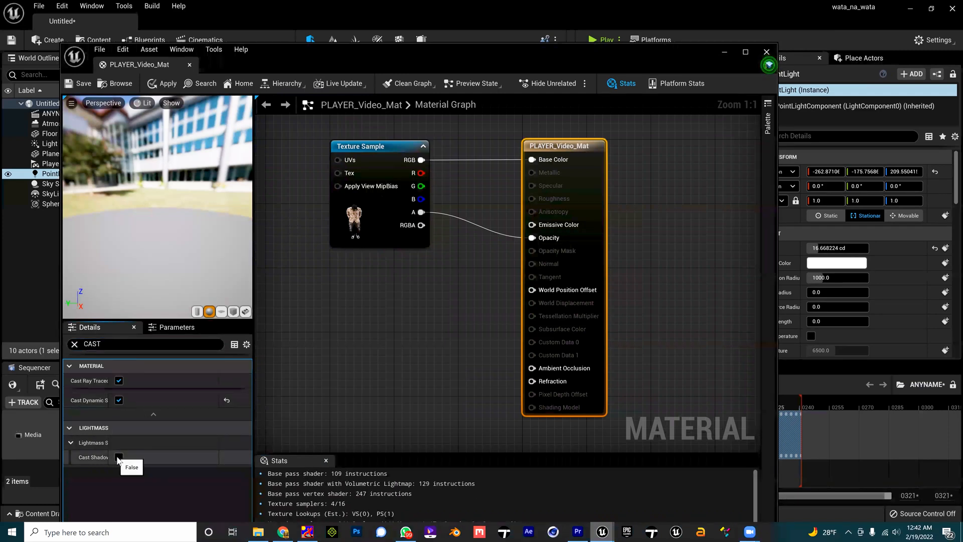
{"action": "left_click", "coordinate": [119, 457]}
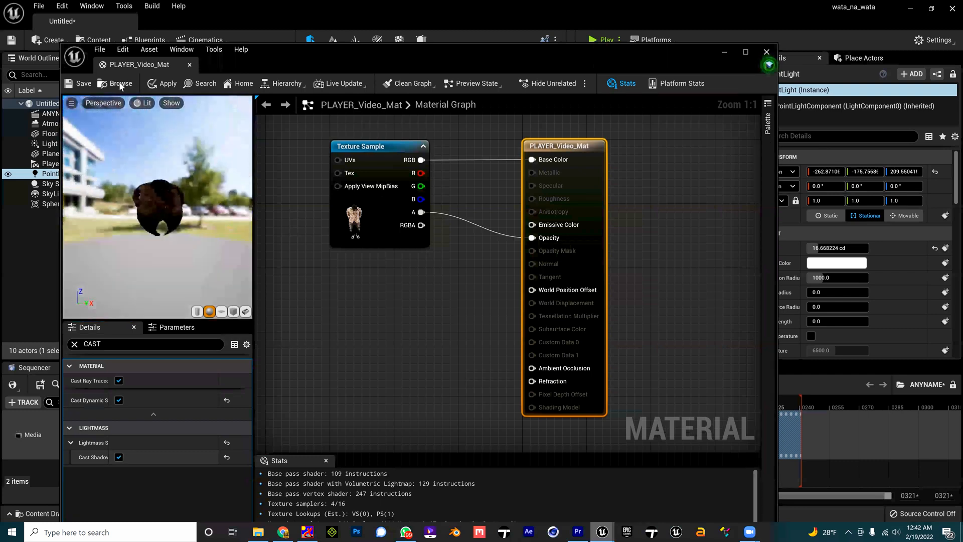
{"action": "left_click", "coordinate": [162, 83]}
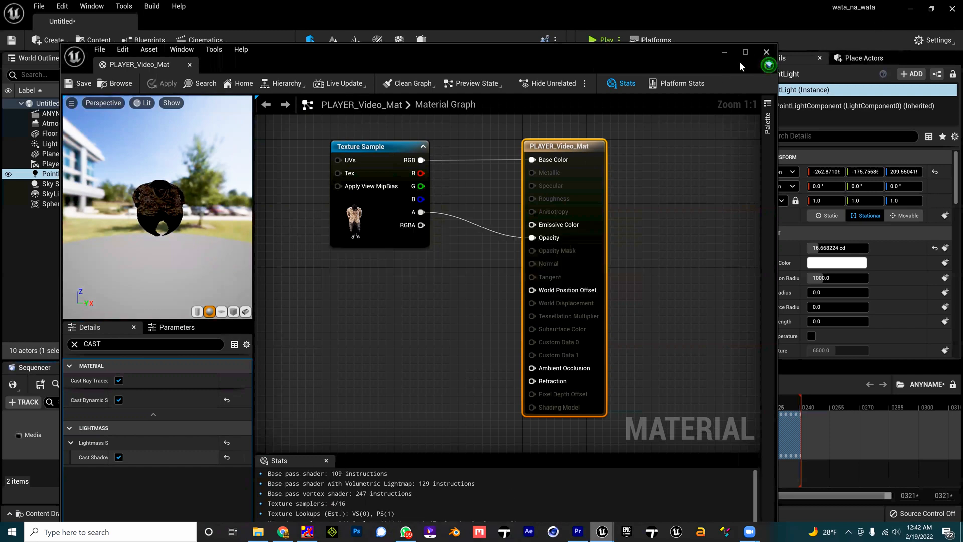
{"action": "left_click", "coordinate": [765, 51]}
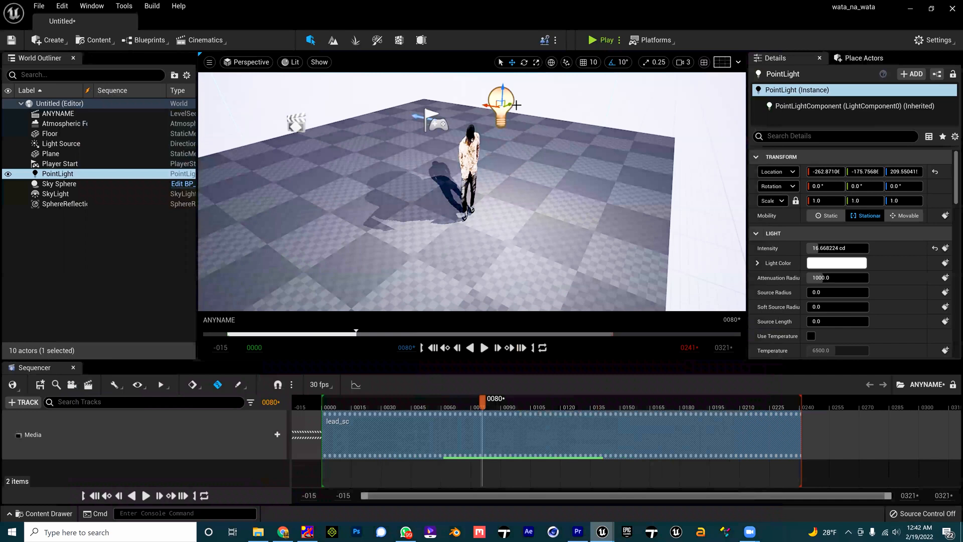
Move the point light sideways beside the dancer and play the ANYNAME sequence to check the floor shadow.
{"action": "left_click_drag", "start_coordinate": [501, 101], "coordinate": [515, 99]}
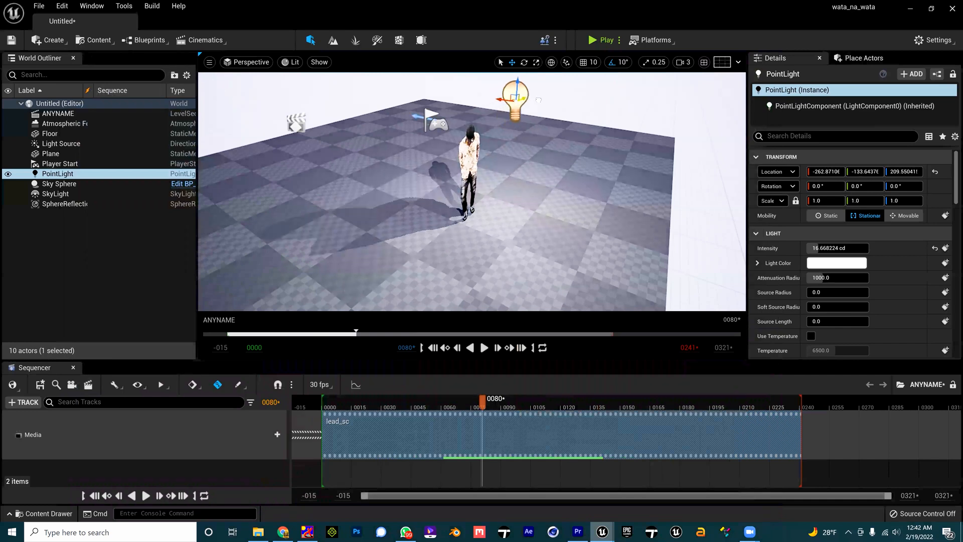
{"action": "left_click_drag", "start_coordinate": [515, 99], "coordinate": [483, 110]}
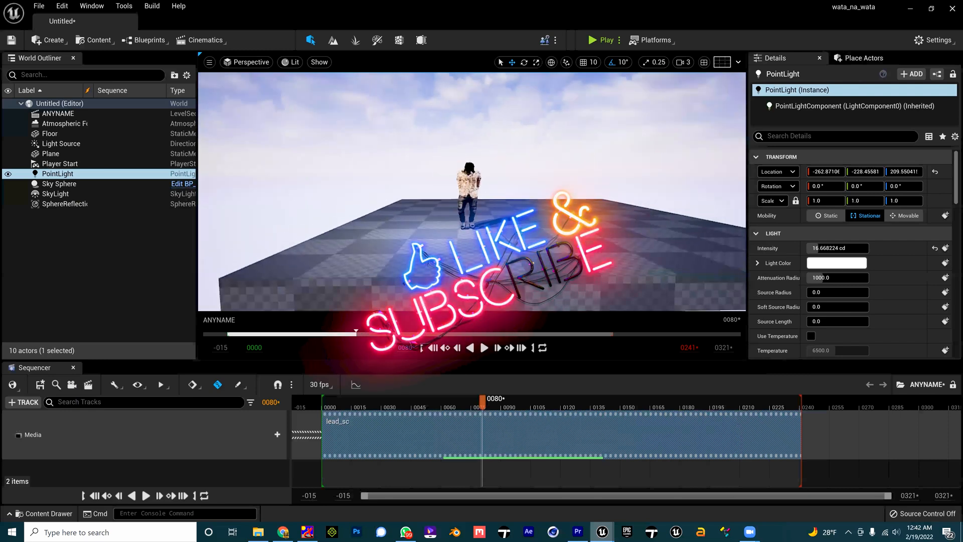
{"action": "left_click", "coordinate": [484, 348]}
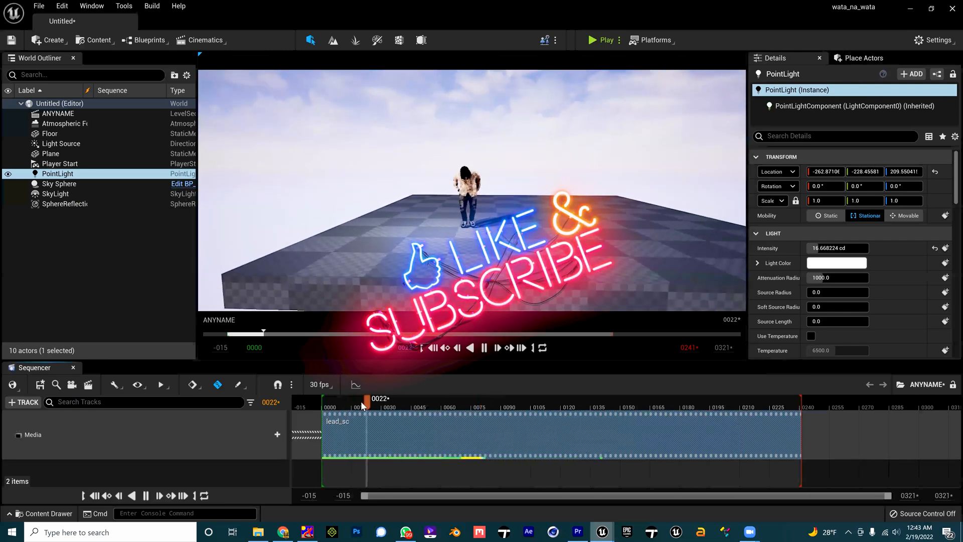
{"action": "left_click_drag", "start_coordinate": [363, 399], "coordinate": [486, 398]}
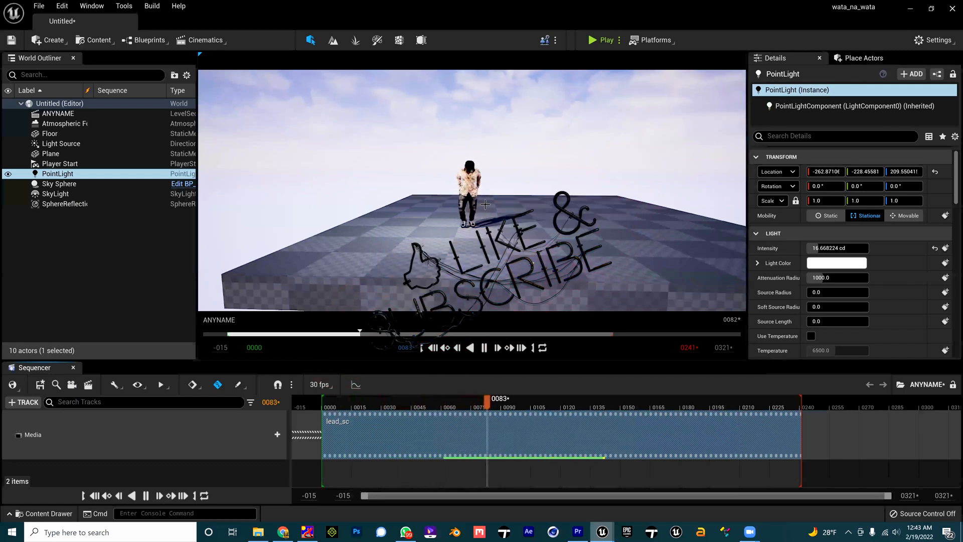